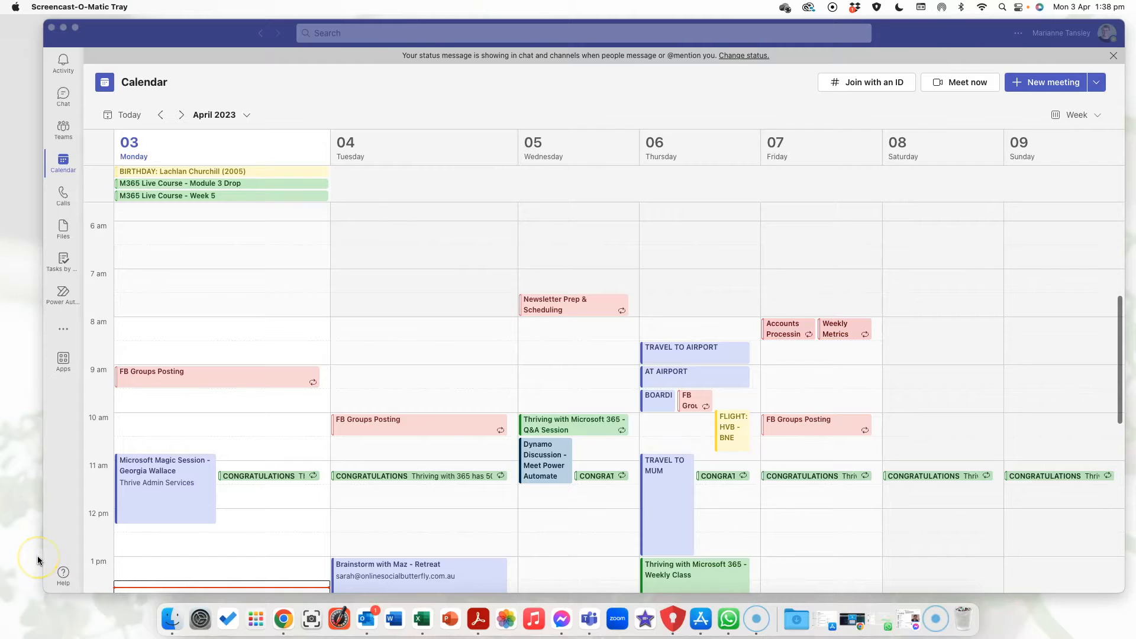
{"action": "mouse_move", "coordinate": [961, 82]}
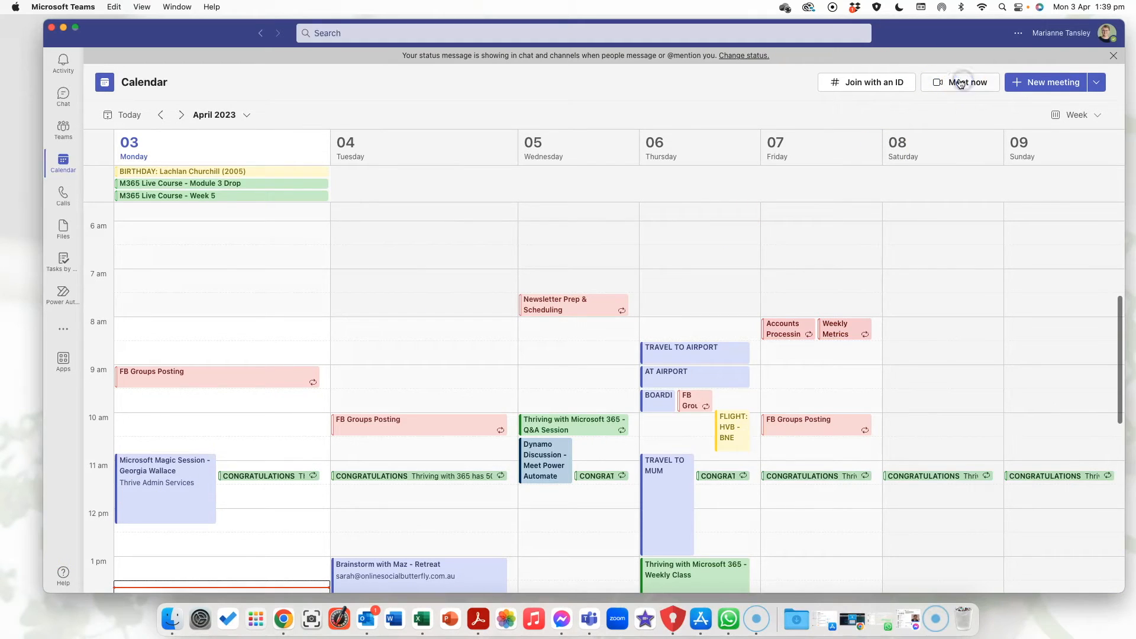
{"action": "left_click", "coordinate": [966, 82]}
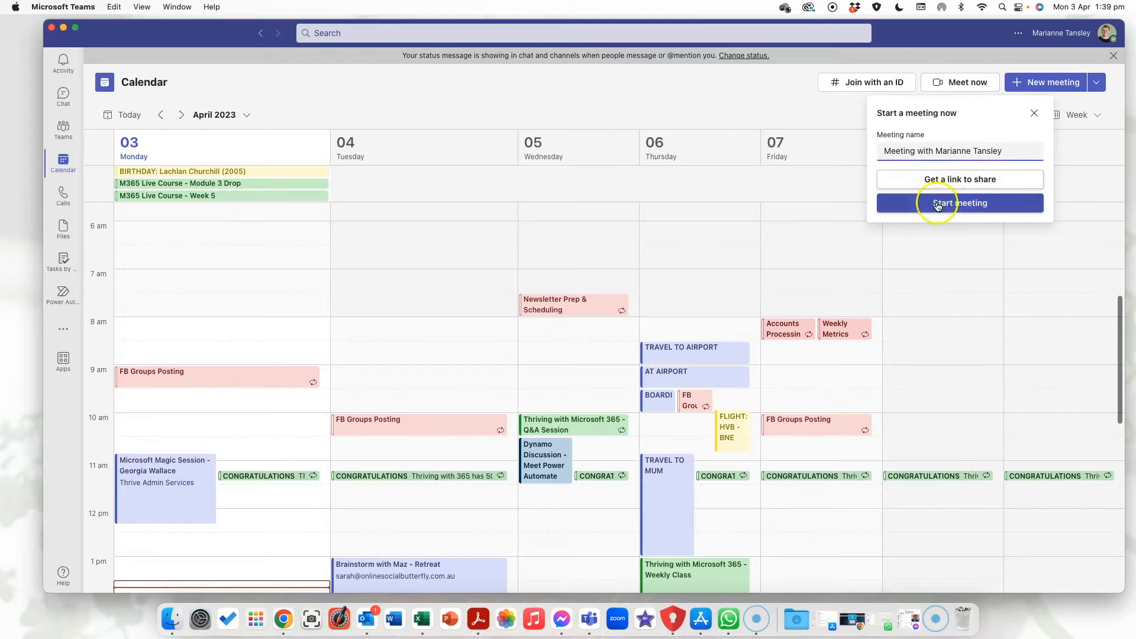
{"action": "mouse_move", "coordinate": [951, 179]}
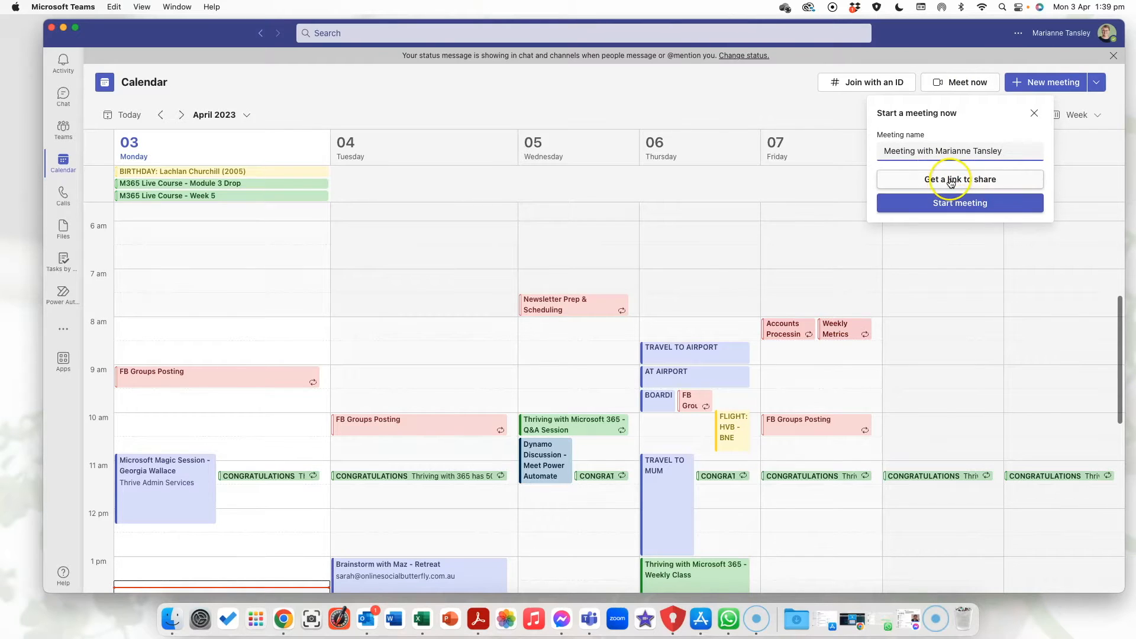
{"action": "left_click", "coordinate": [959, 179]}
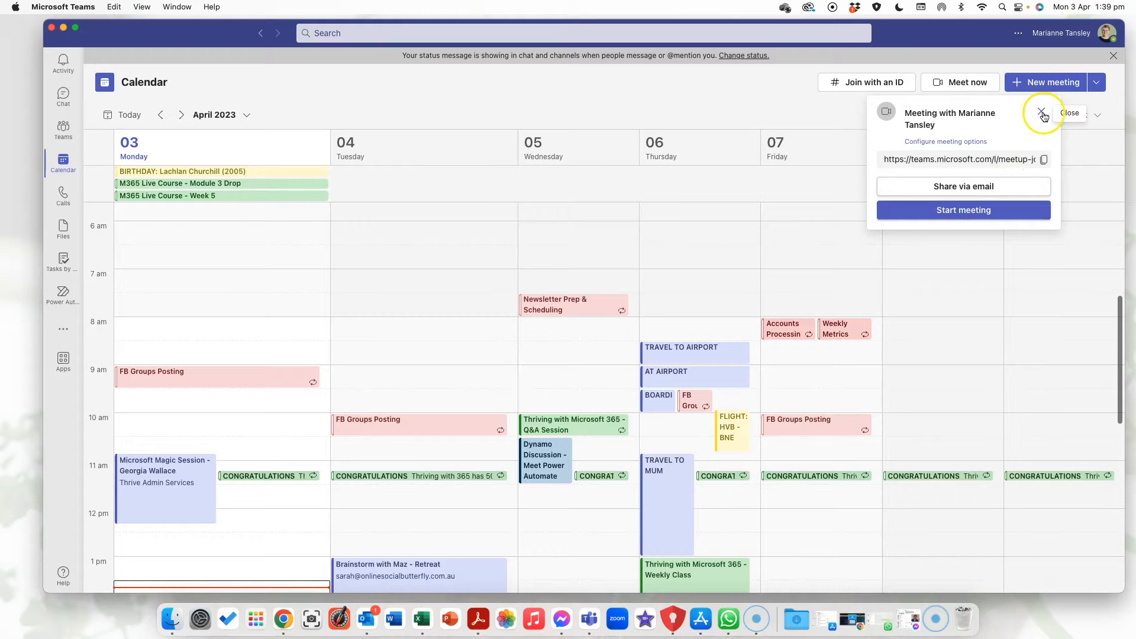
{"action": "left_click", "coordinate": [1041, 113]}
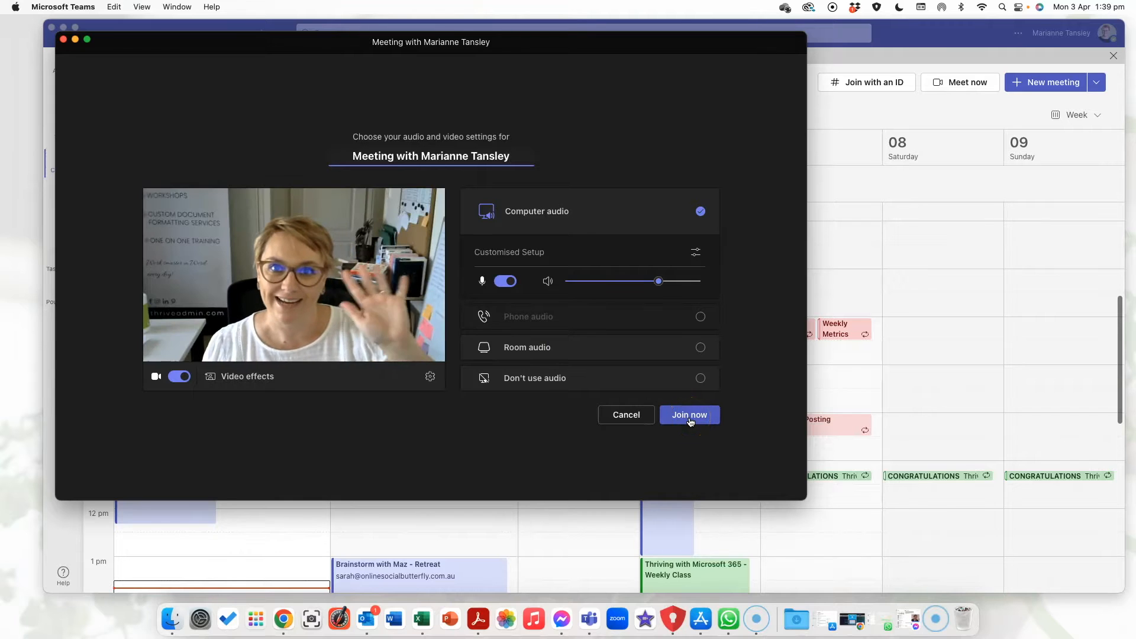
{"action": "left_click", "coordinate": [689, 414]}
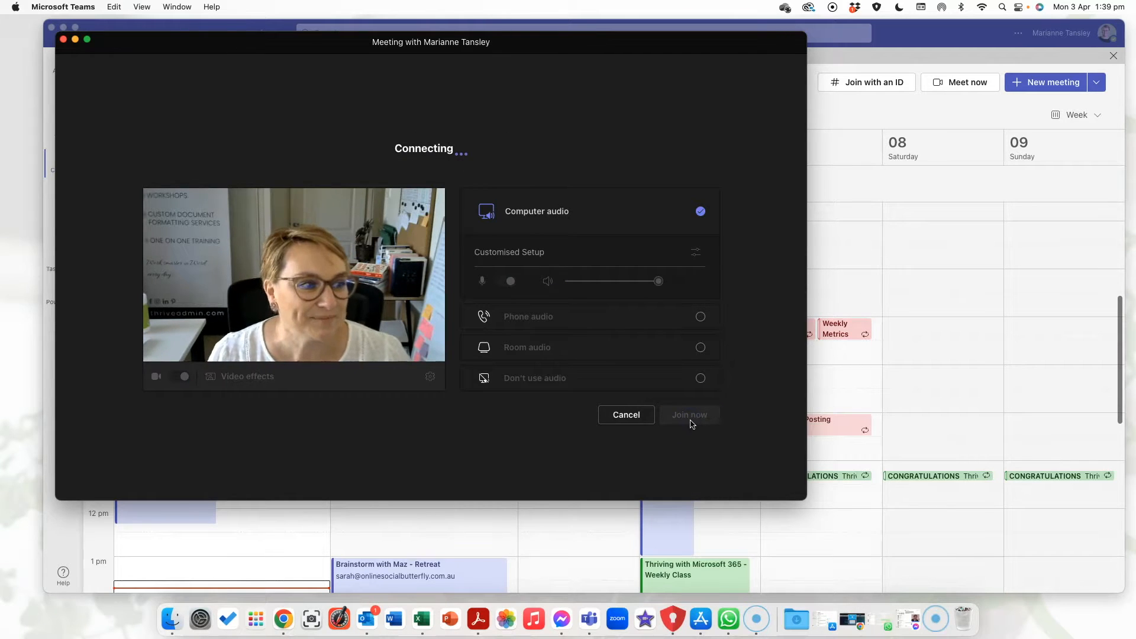
{"action": "left_click", "coordinate": [687, 415]}
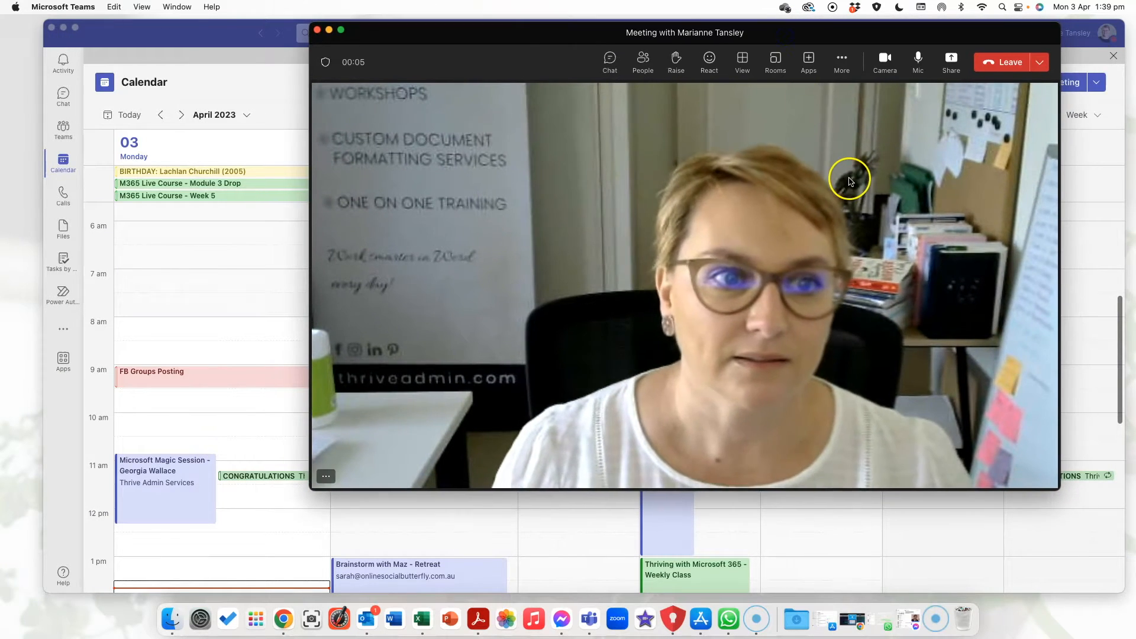
{"action": "left_click", "coordinate": [841, 61]}
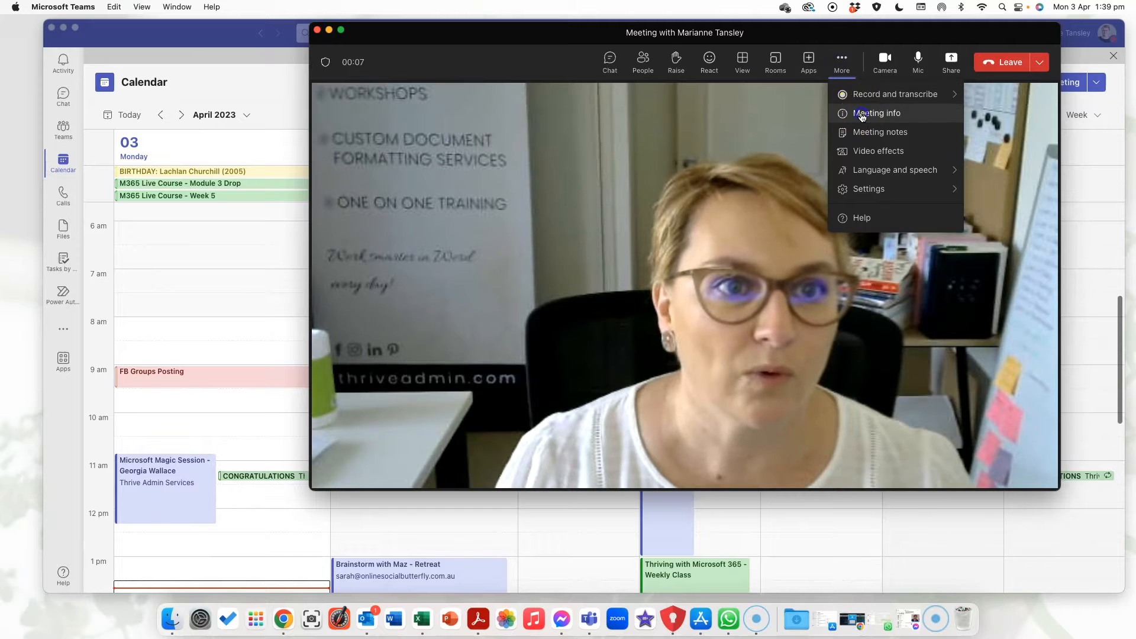
{"action": "left_click", "coordinate": [877, 113]}
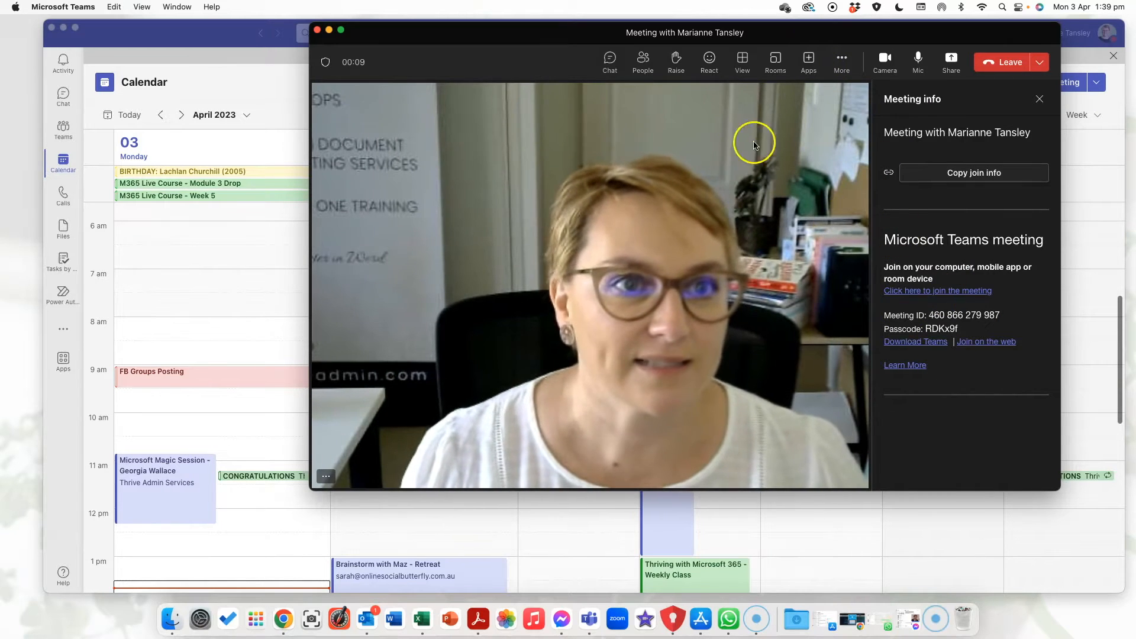
- Toggle the meeting's join details panel off and back on via More actions
{"action": "left_click", "coordinate": [884, 62]}
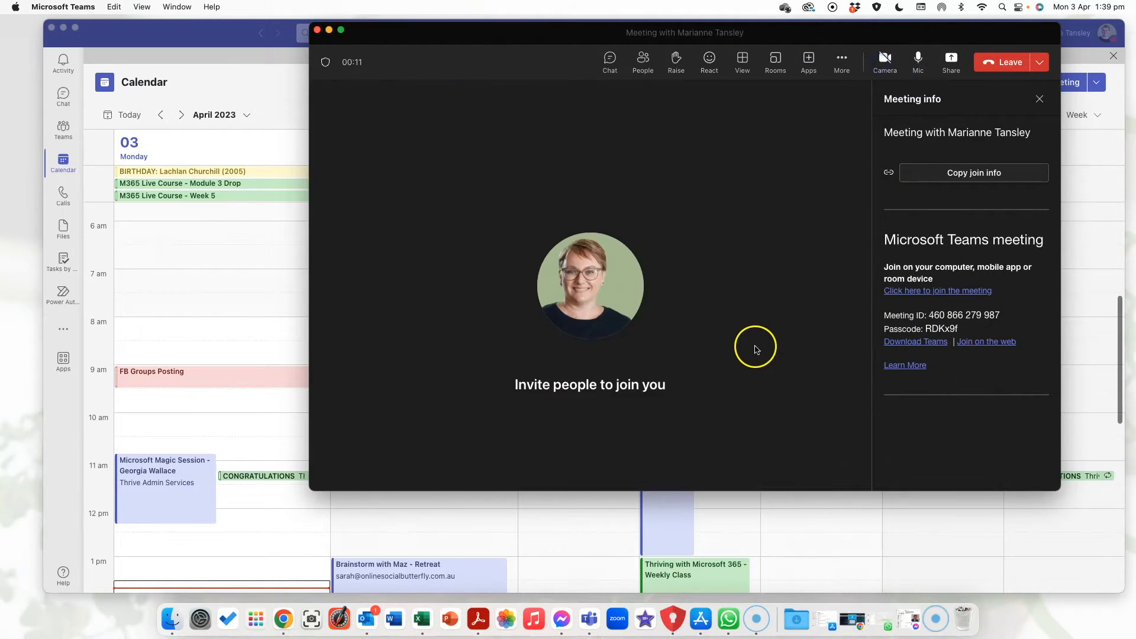
{"action": "mouse_move", "coordinate": [861, 345]}
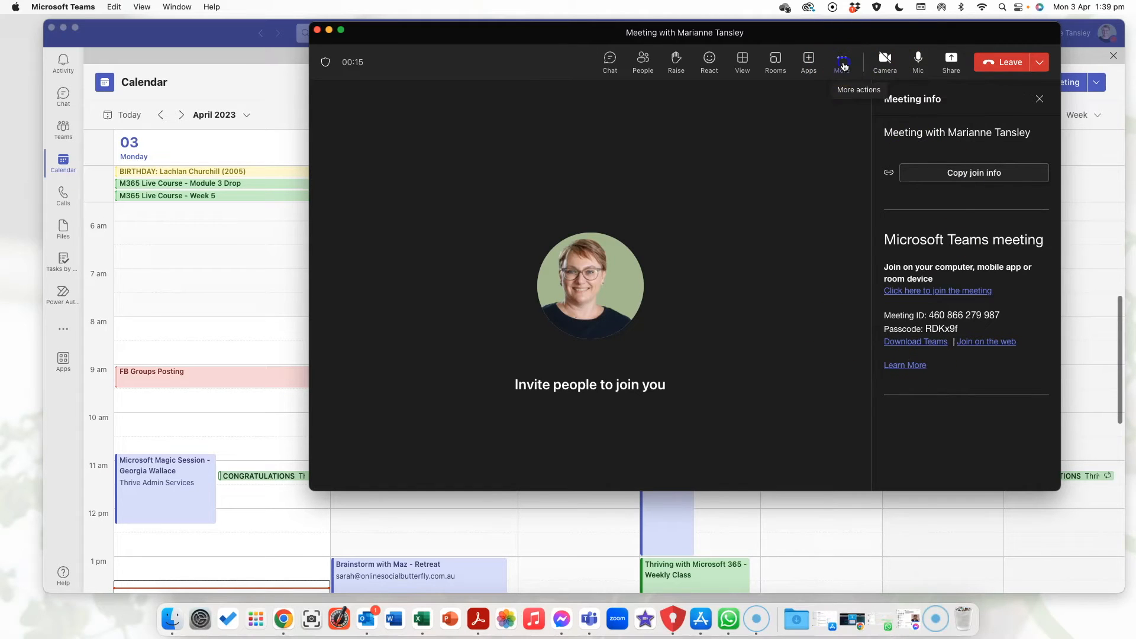
{"action": "left_click", "coordinate": [841, 62]}
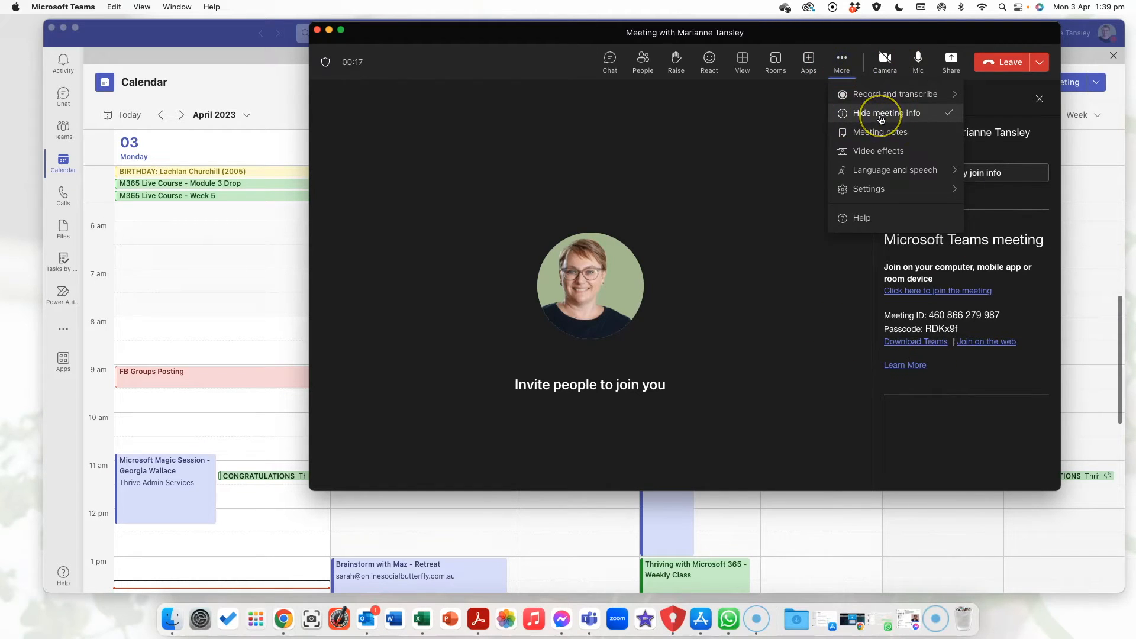
{"action": "left_click", "coordinate": [887, 113]}
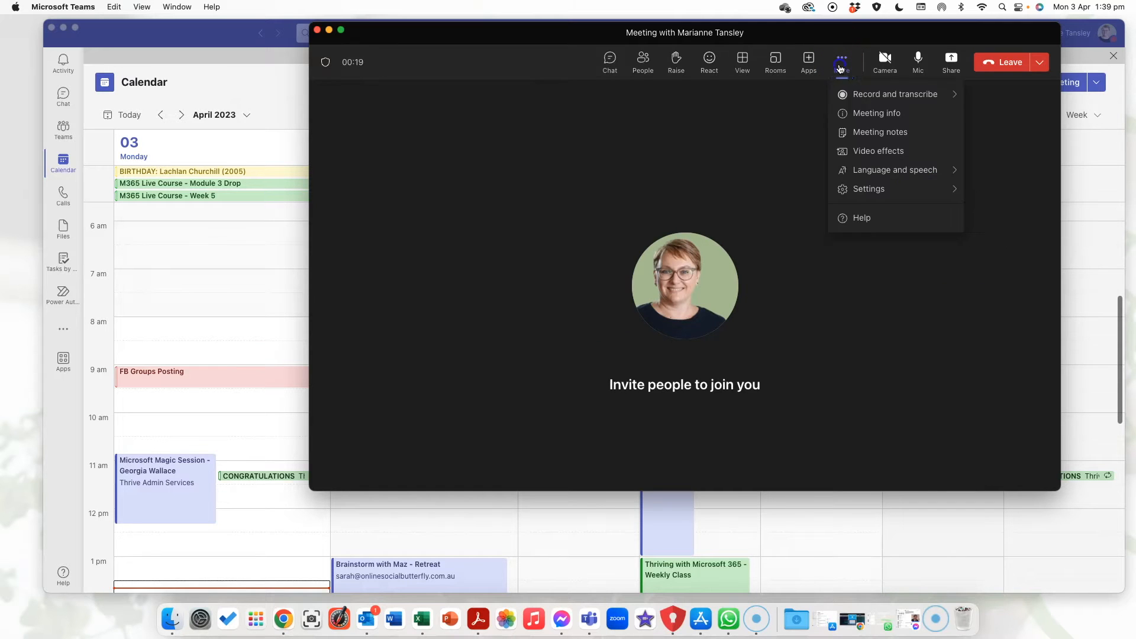
{"action": "left_click", "coordinate": [877, 113]}
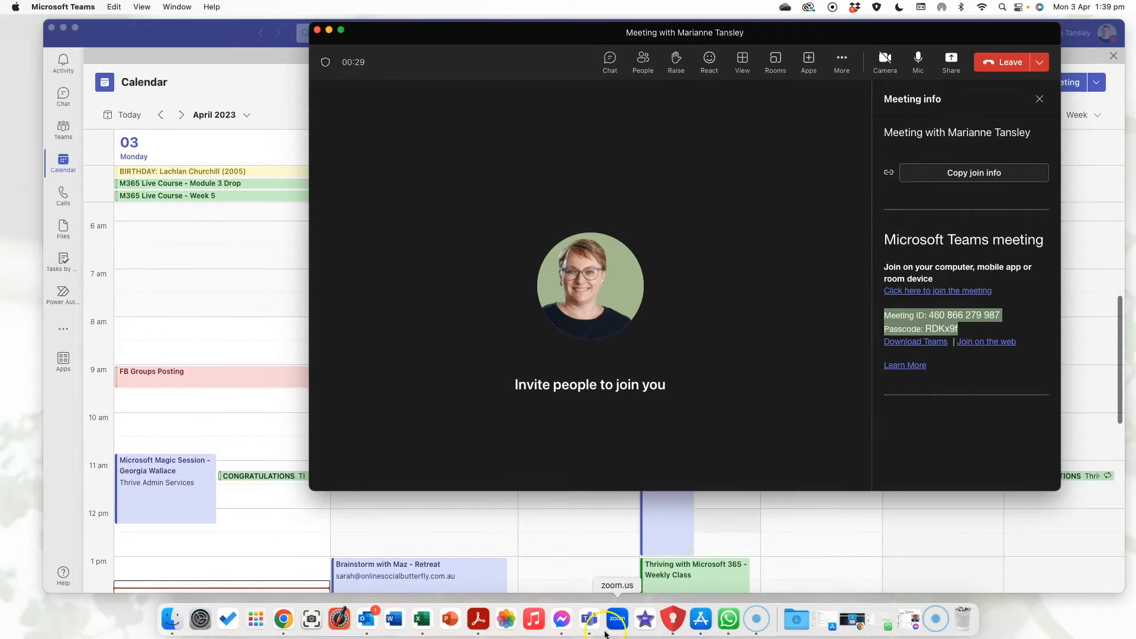
{"action": "mouse_move", "coordinate": [699, 619]}
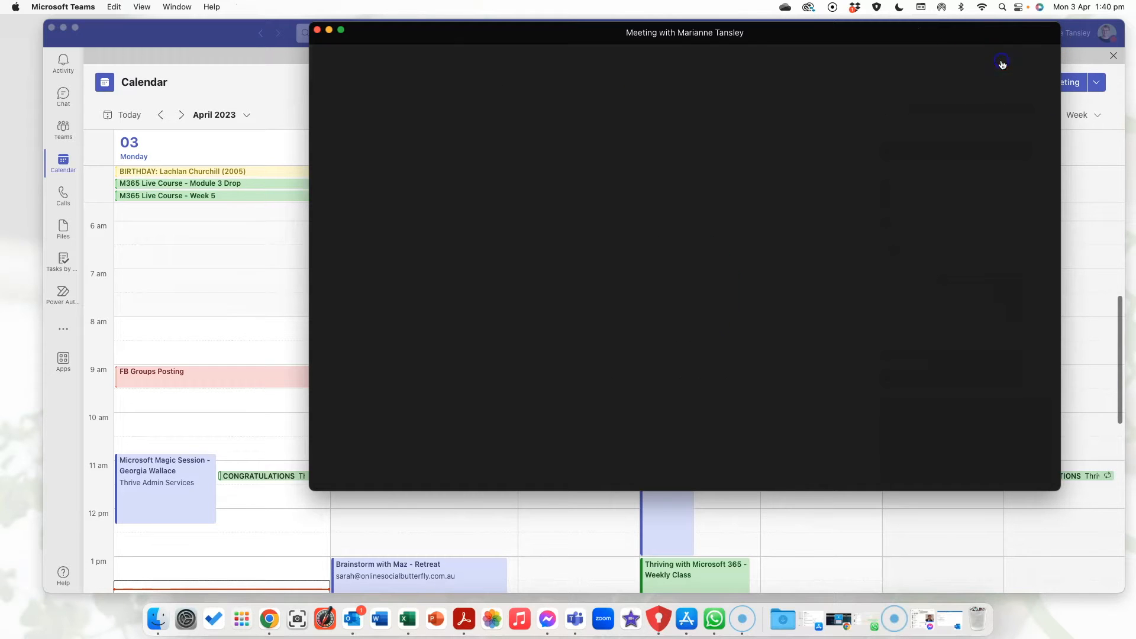
- Start scheduling a new meeting from the New meeting dropdown
{"action": "left_click", "coordinate": [1114, 56]}
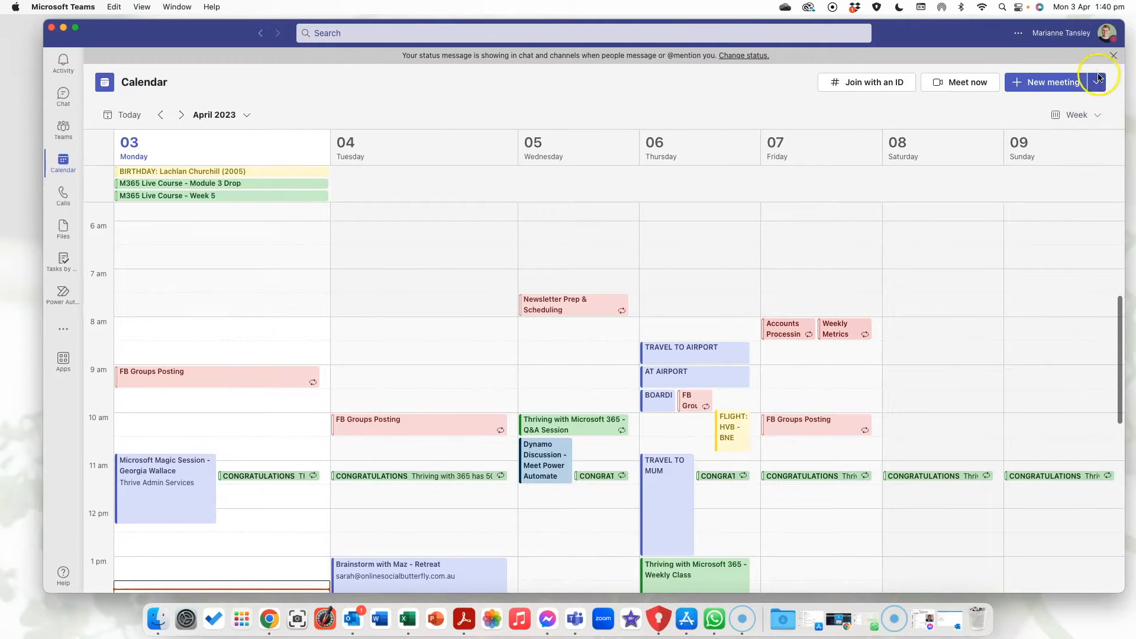
{"action": "left_click", "coordinate": [1096, 81]}
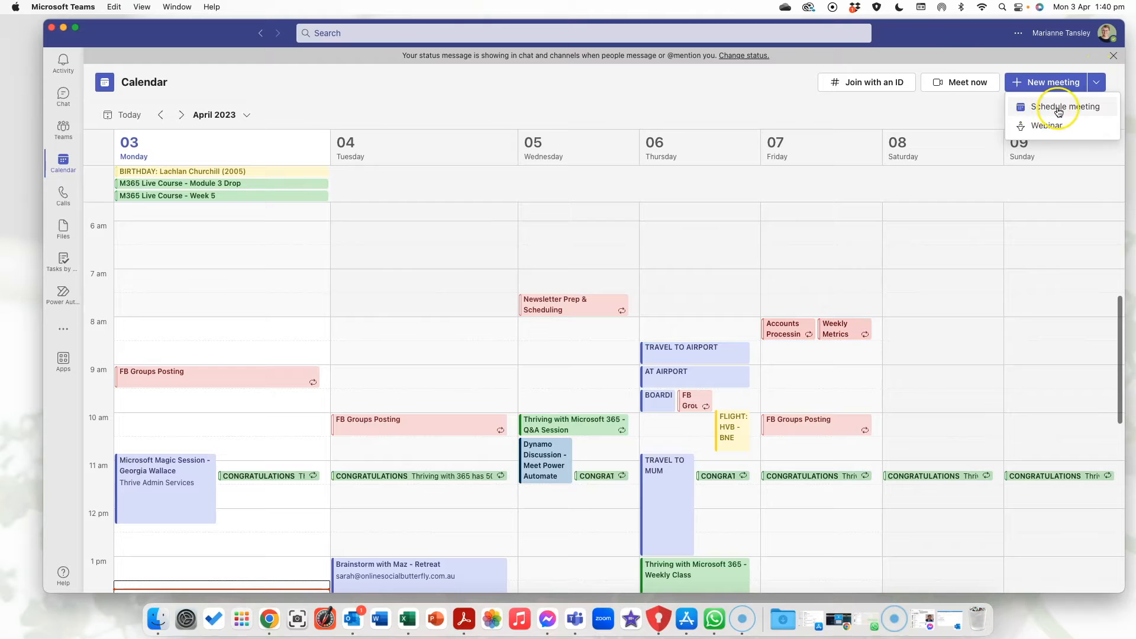
{"action": "left_click", "coordinate": [1095, 82]}
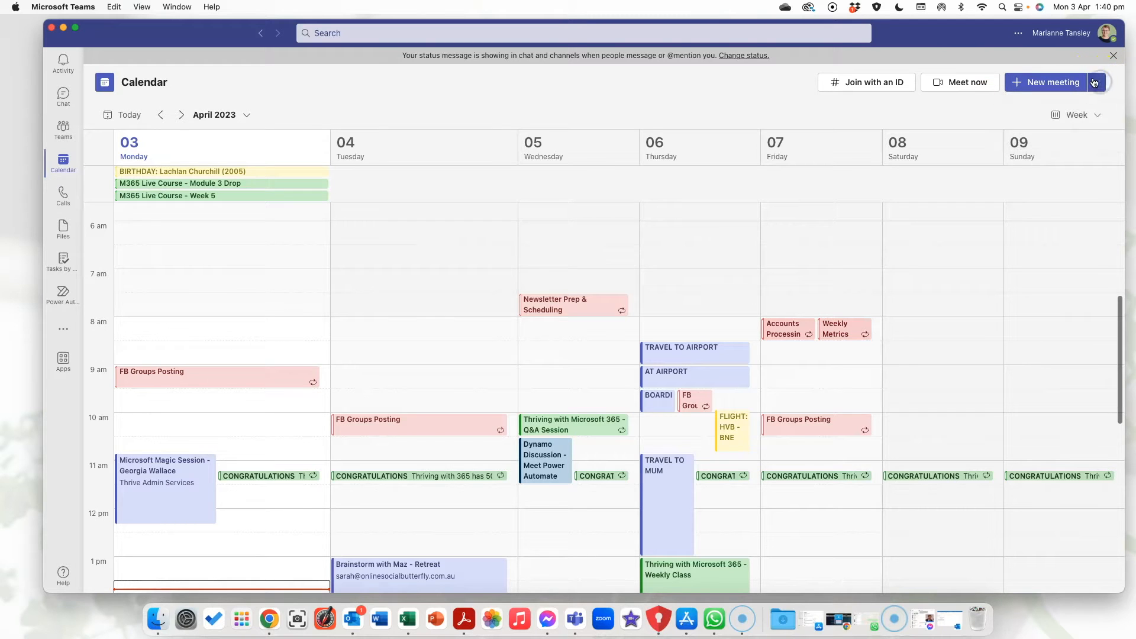
{"action": "left_click", "coordinate": [1096, 81]}
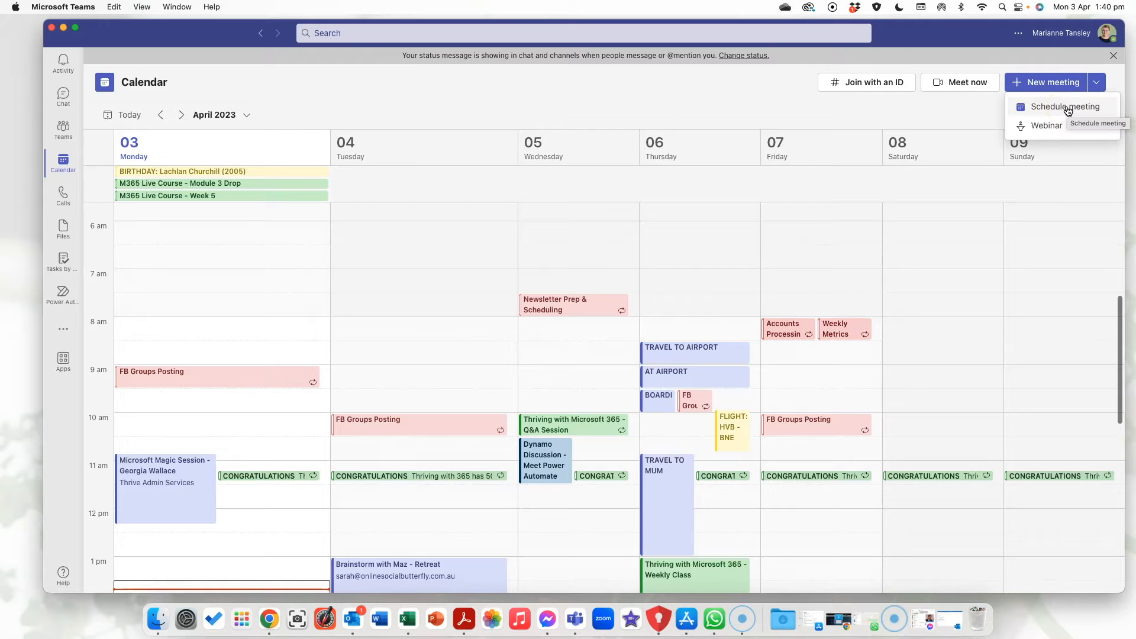
{"action": "left_click", "coordinate": [1064, 107]}
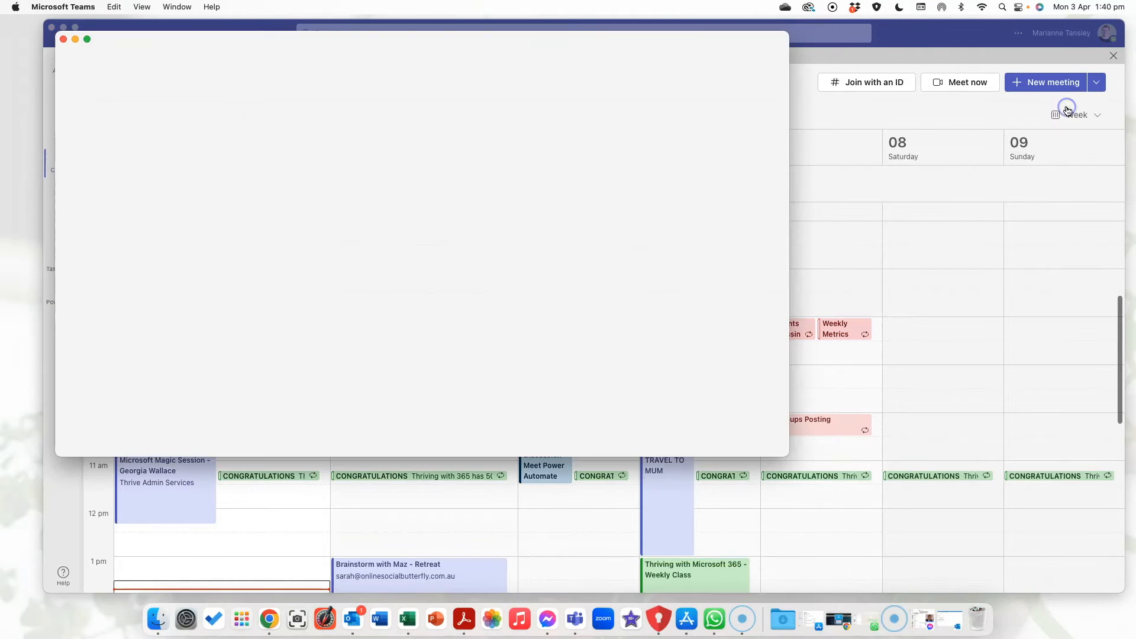
- Close the blank meeting form and view the Files and links settings
{"action": "left_click", "coordinate": [1053, 81]}
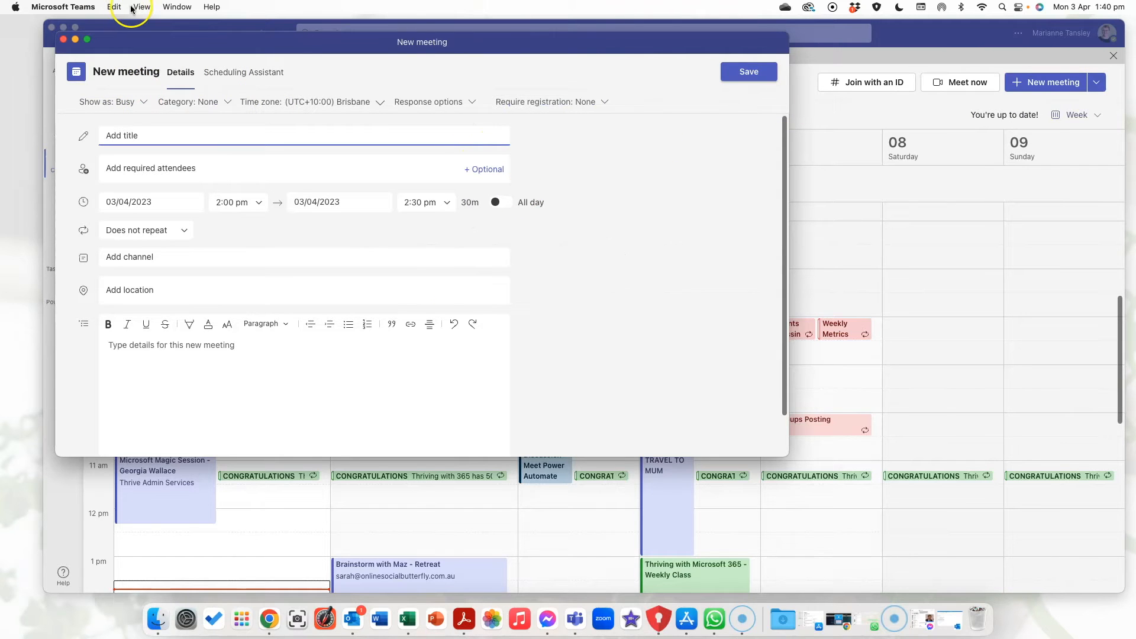
{"action": "left_click", "coordinate": [64, 6]}
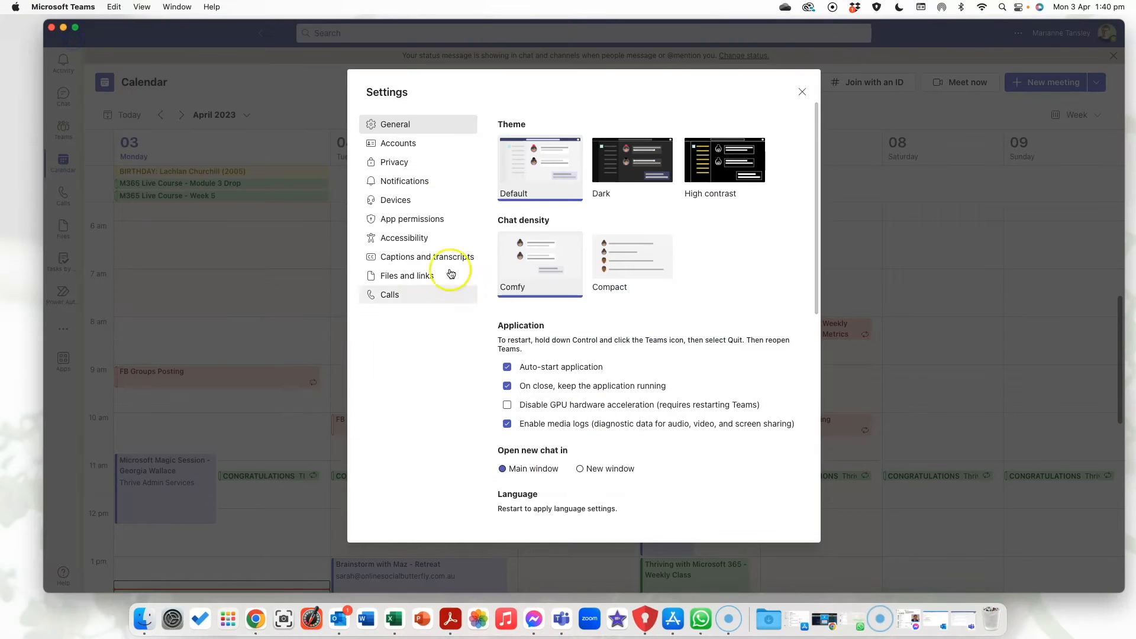
{"action": "mouse_move", "coordinate": [407, 278]}
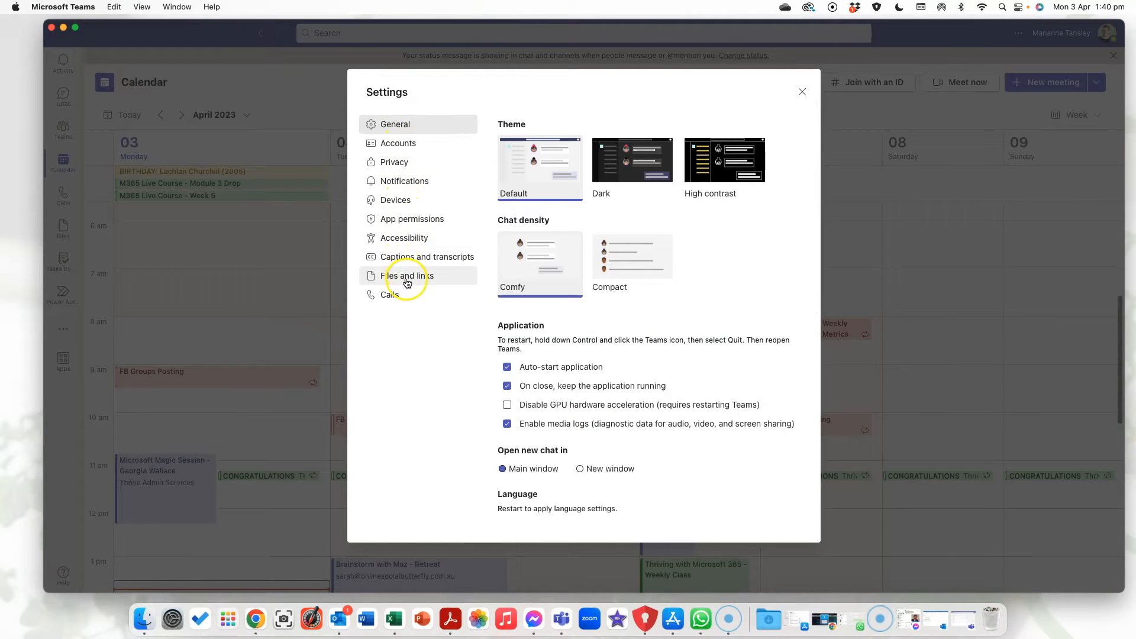
{"action": "left_click", "coordinate": [801, 91]}
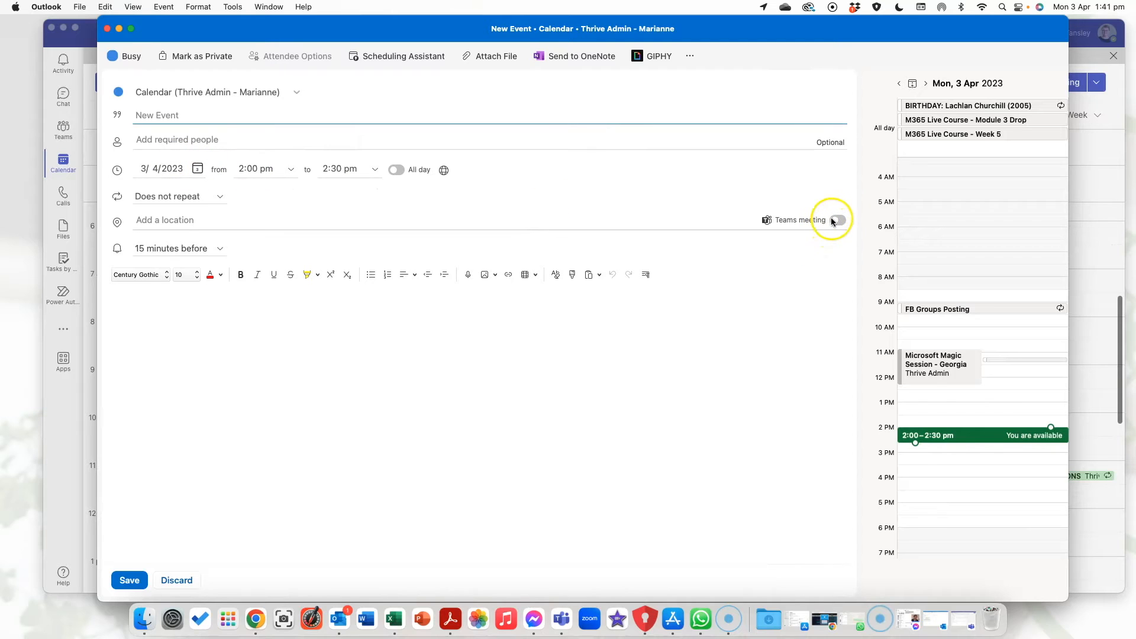
- Make the event a Teams meeting titled 'Test Appointment' starting at 3:00 pm, and save
{"action": "left_click", "coordinate": [837, 220]}
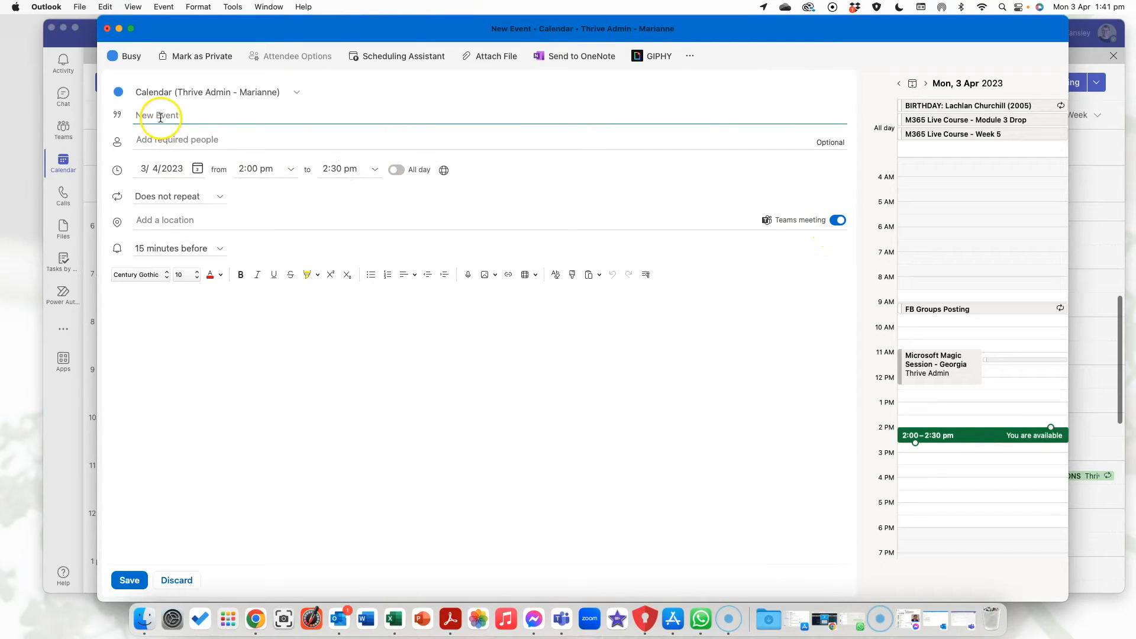
{"action": "type", "text": "Test Appointment"}
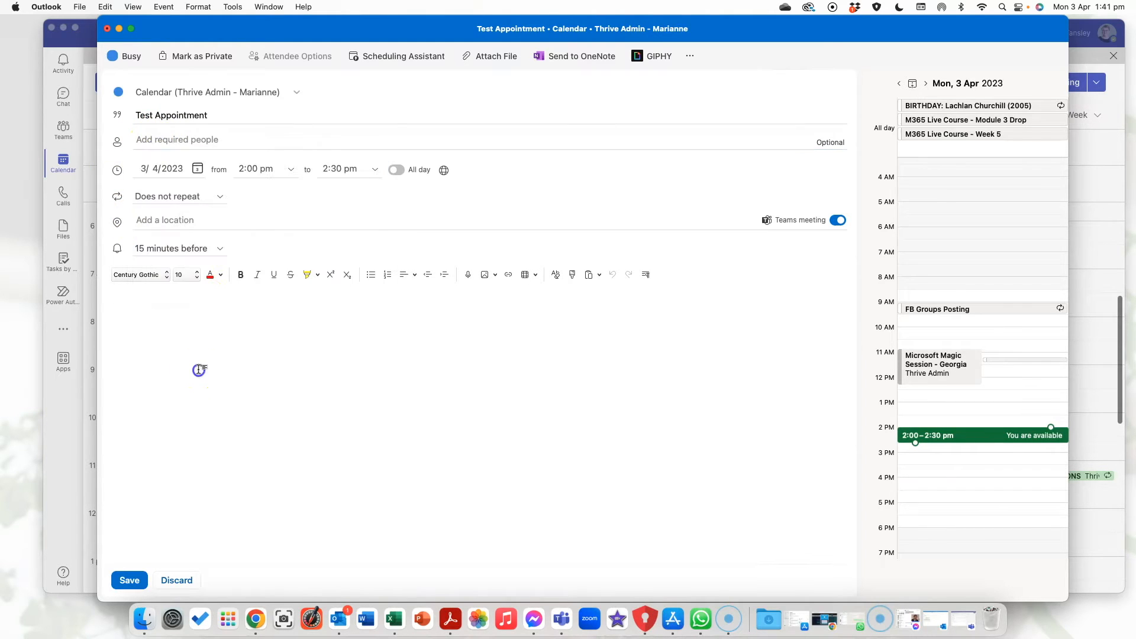
{"action": "mouse_move", "coordinate": [811, 248]}
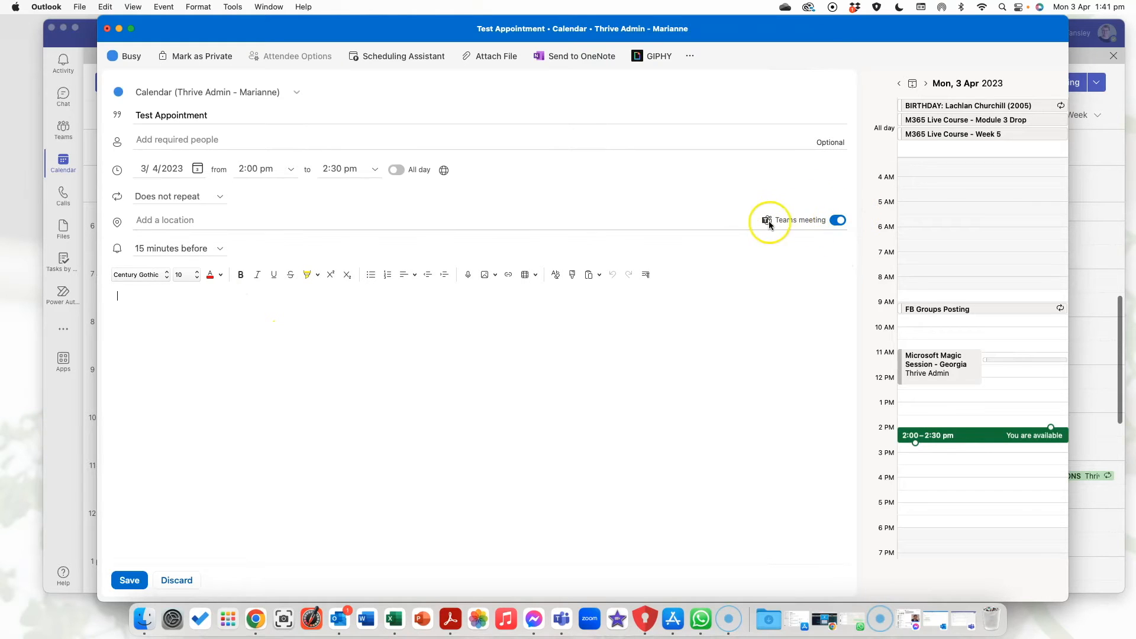
{"action": "mouse_move", "coordinate": [121, 232]}
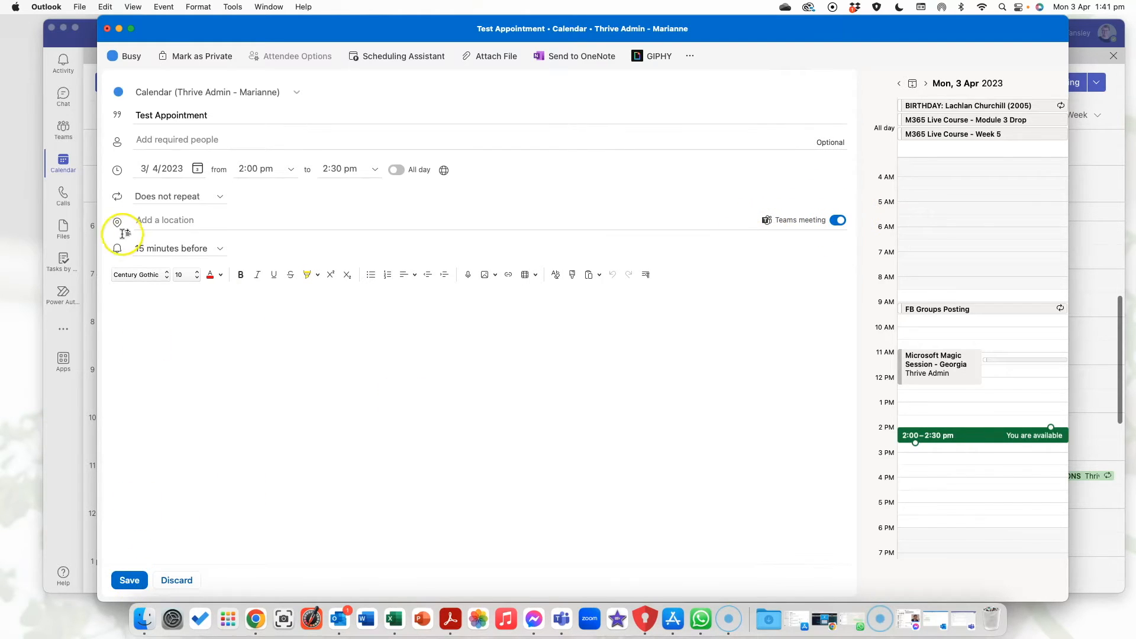
{"action": "left_click", "coordinate": [255, 169]}
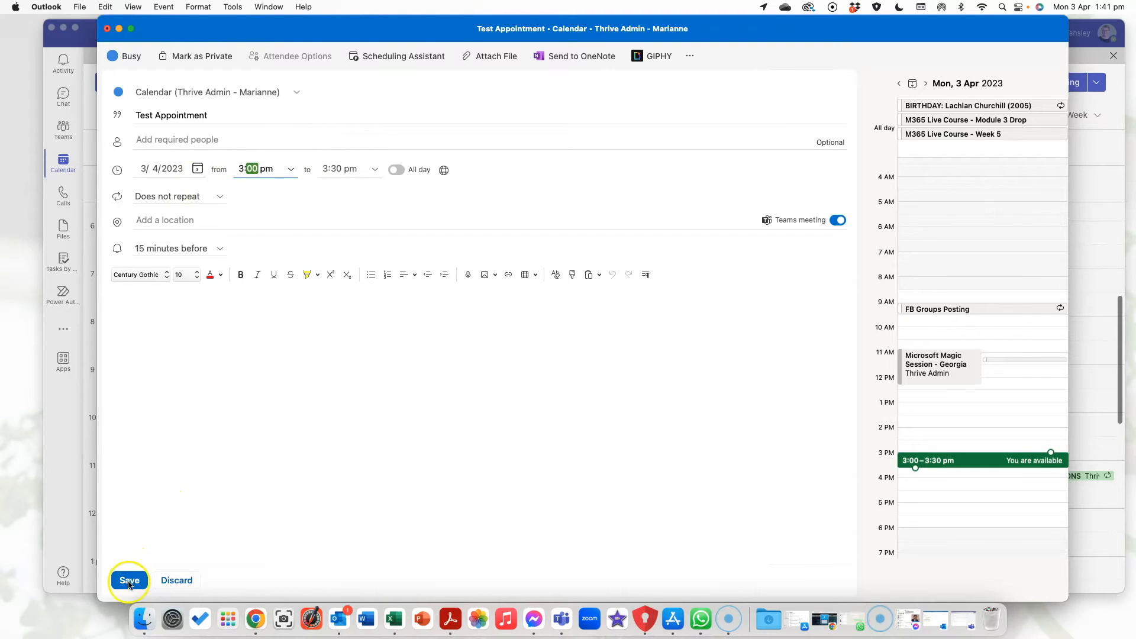
{"action": "left_click", "coordinate": [129, 580]}
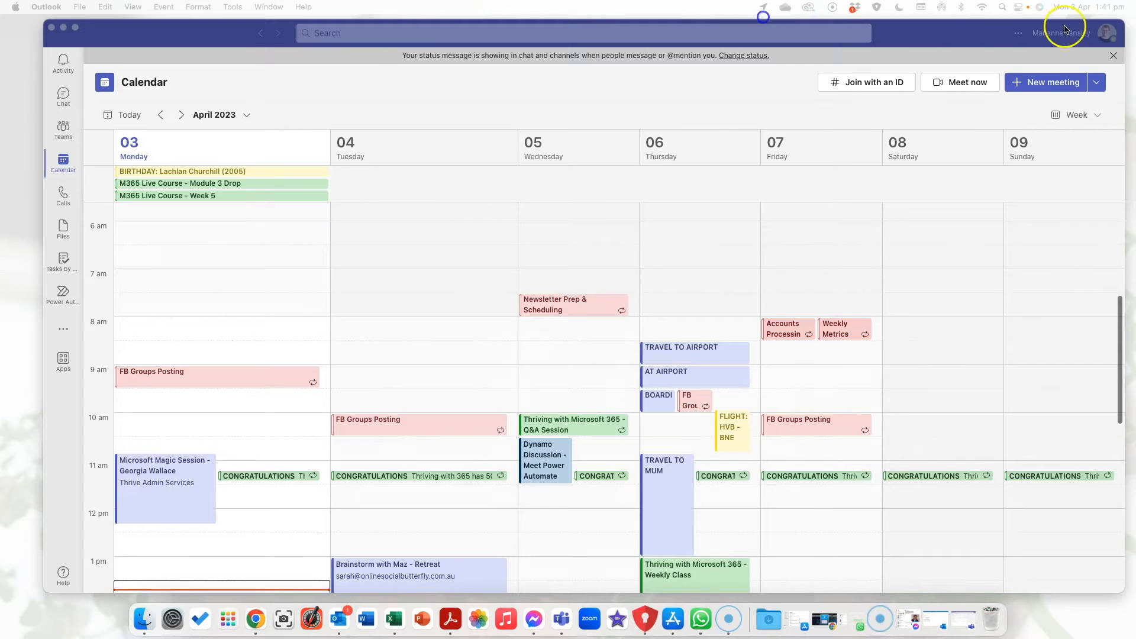
- Step back a week and return to the 3 April week in the Teams calendar
{"action": "scroll", "scroll_direction": "down", "scroll_amount": 3}
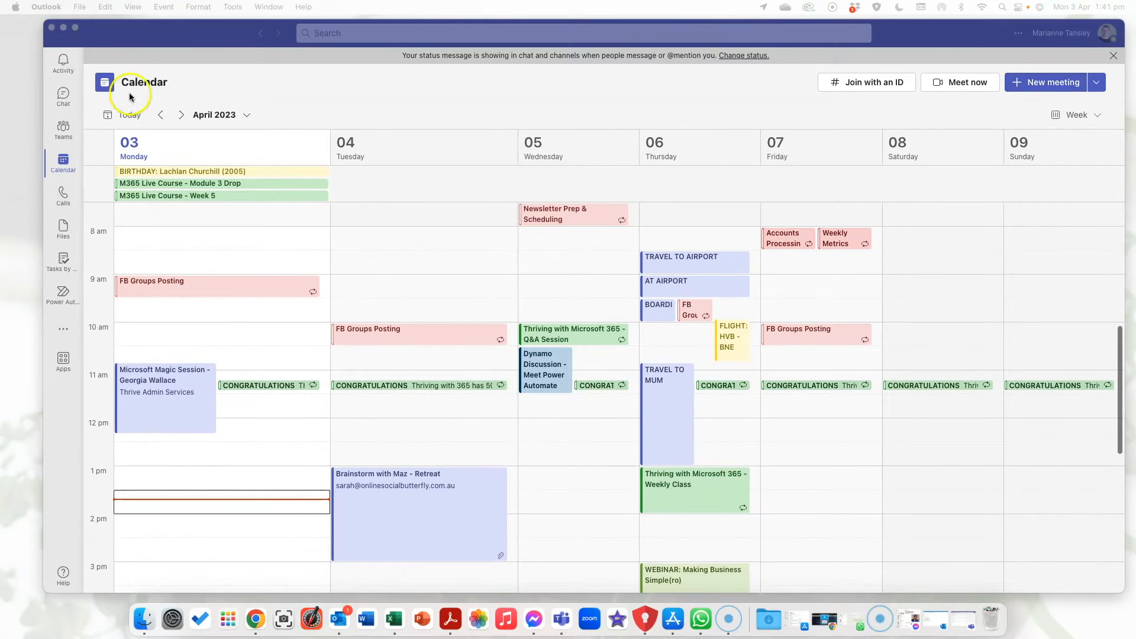
{"action": "left_click", "coordinate": [161, 114]}
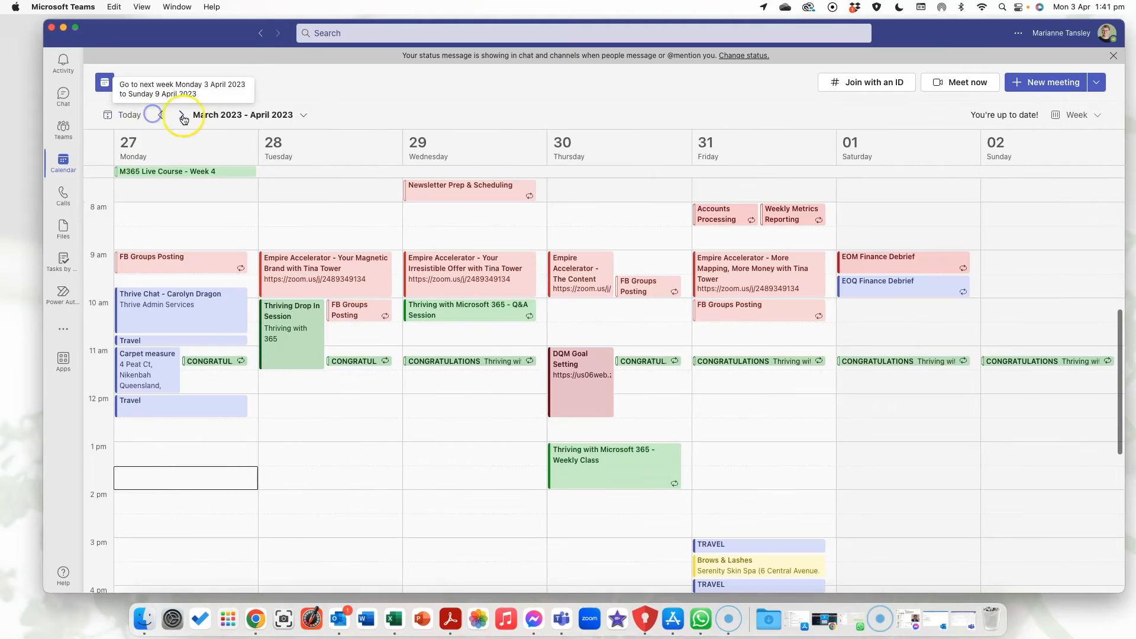
{"action": "left_click", "coordinate": [183, 114]}
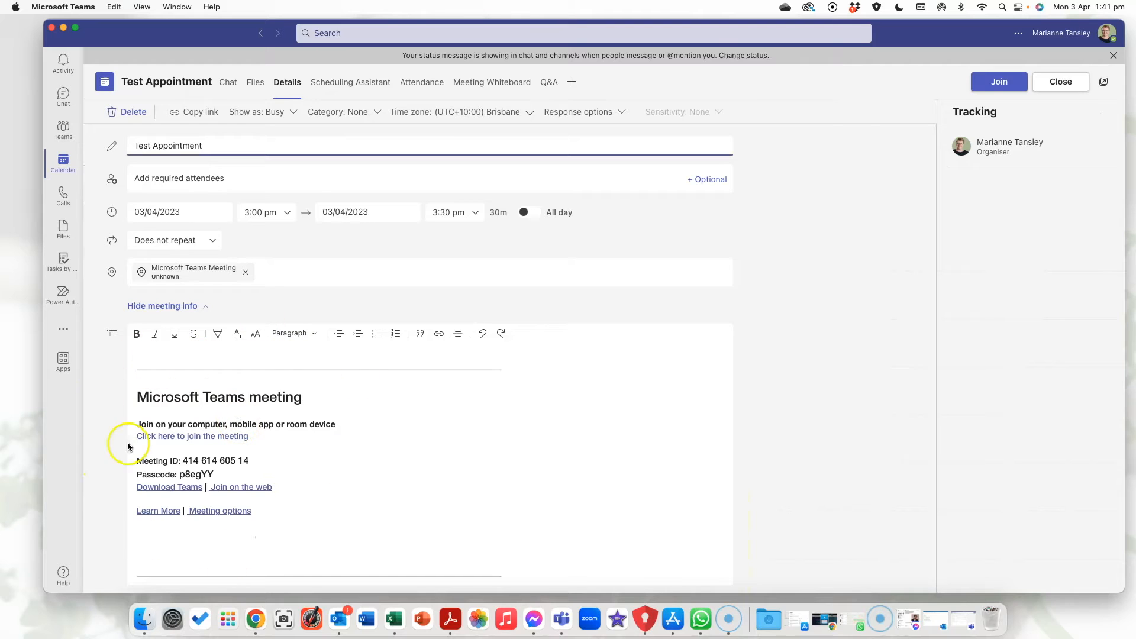
- Select the Test Appointment's meeting ID and passcode, then close its details
{"action": "left_click", "coordinate": [179, 178]}
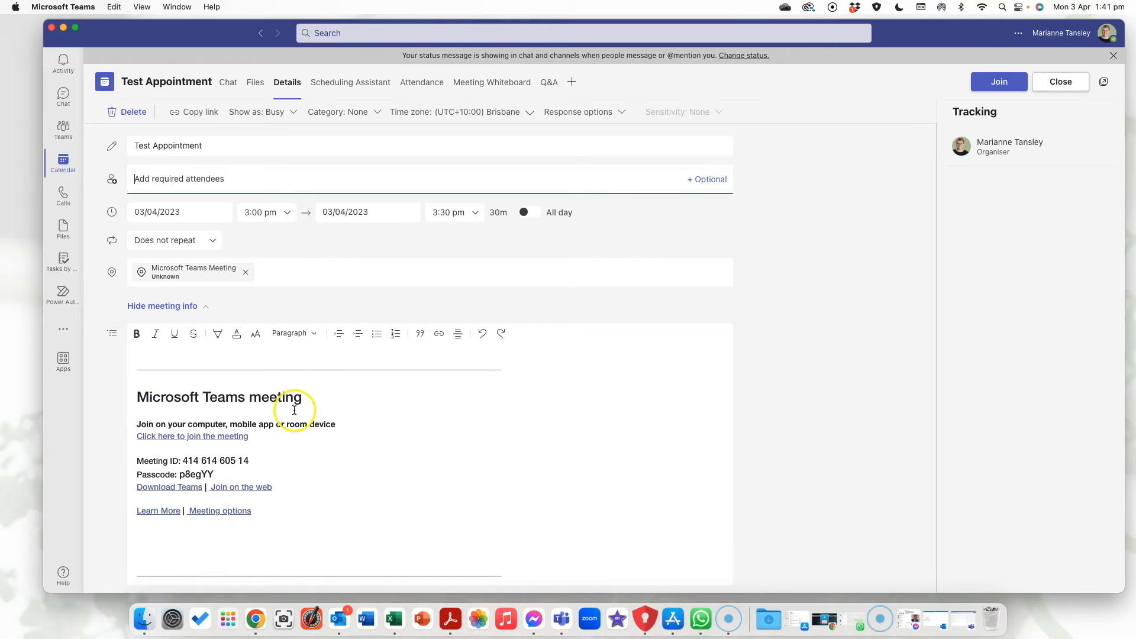
{"action": "mouse_move", "coordinate": [182, 435]}
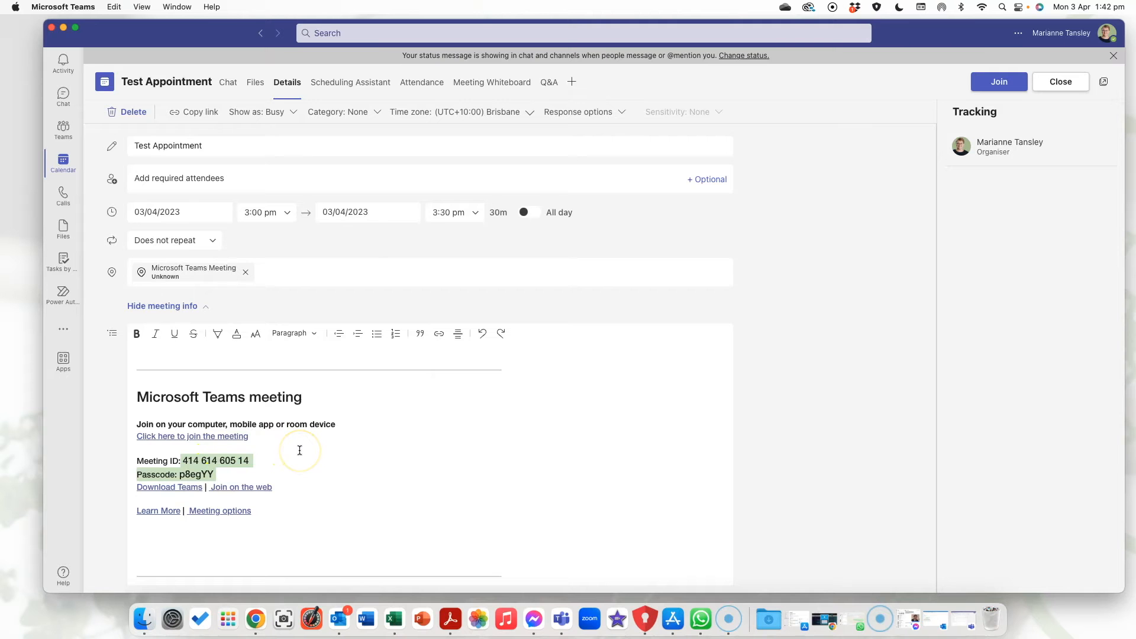
{"action": "left_click", "coordinate": [1059, 81]}
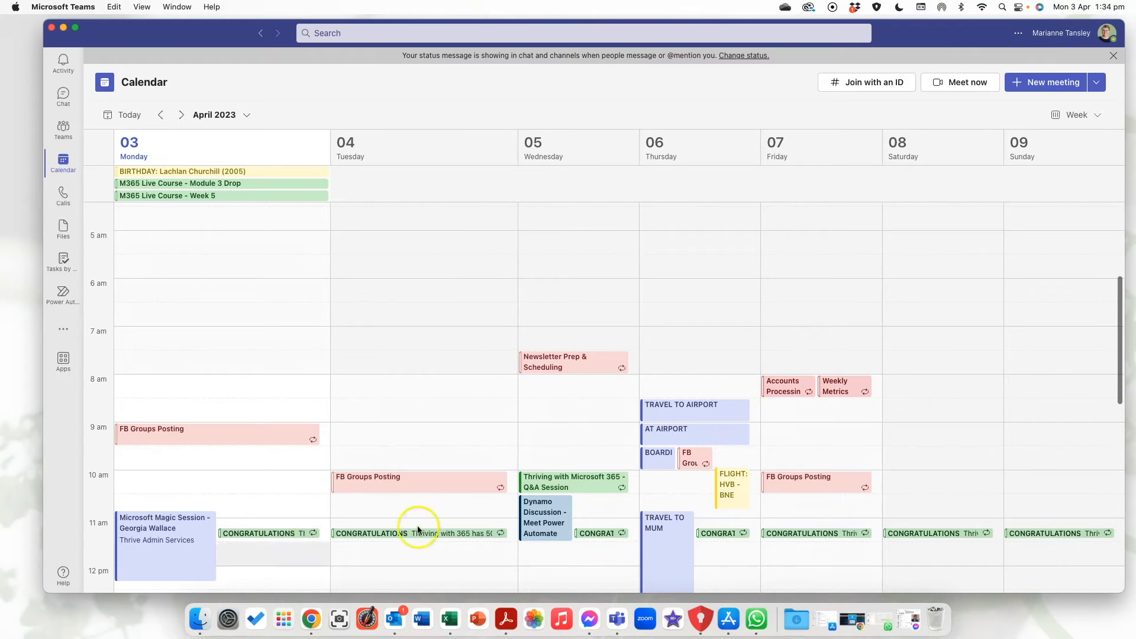
{"action": "double_click", "coordinate": [165, 529]}
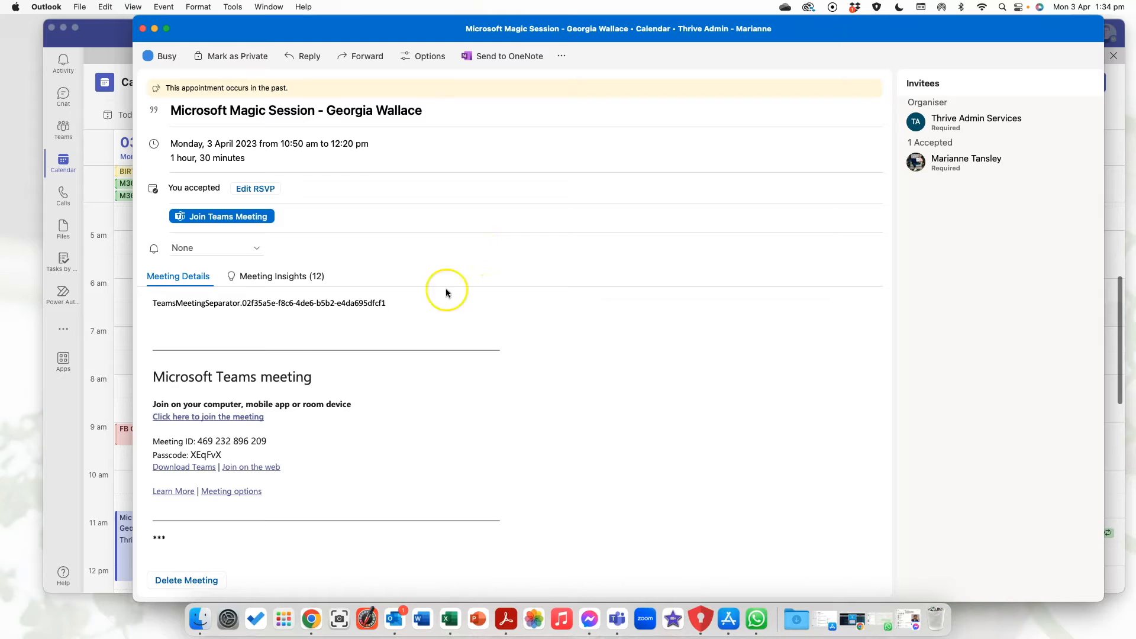
{"action": "mouse_move", "coordinate": [182, 367]}
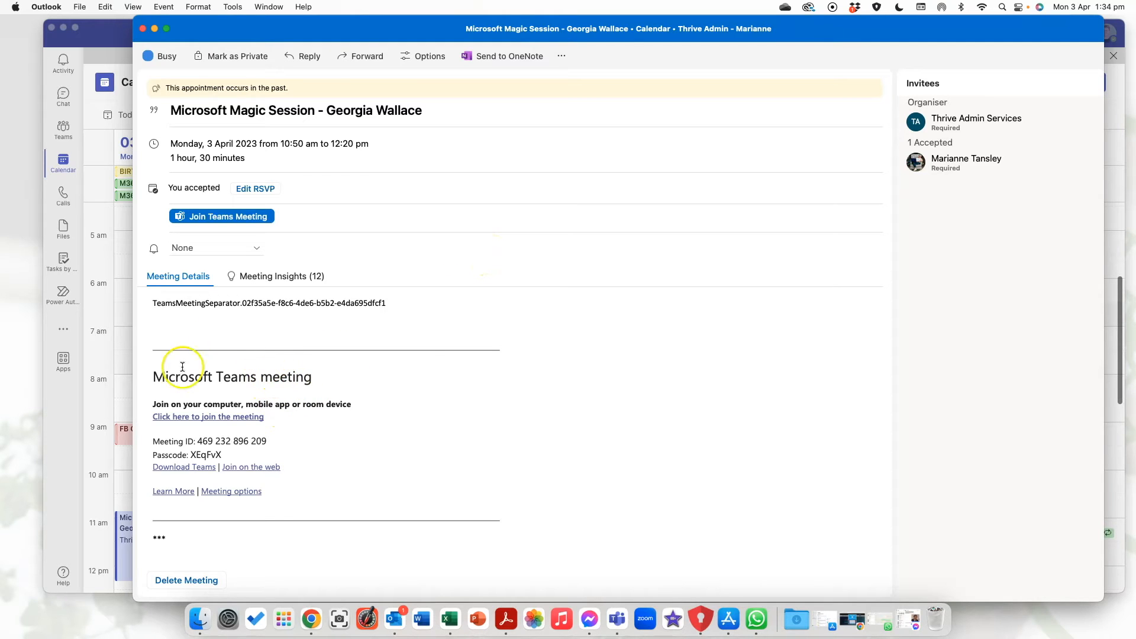
{"action": "scroll", "scroll_direction": "down", "scroll_amount": 3}
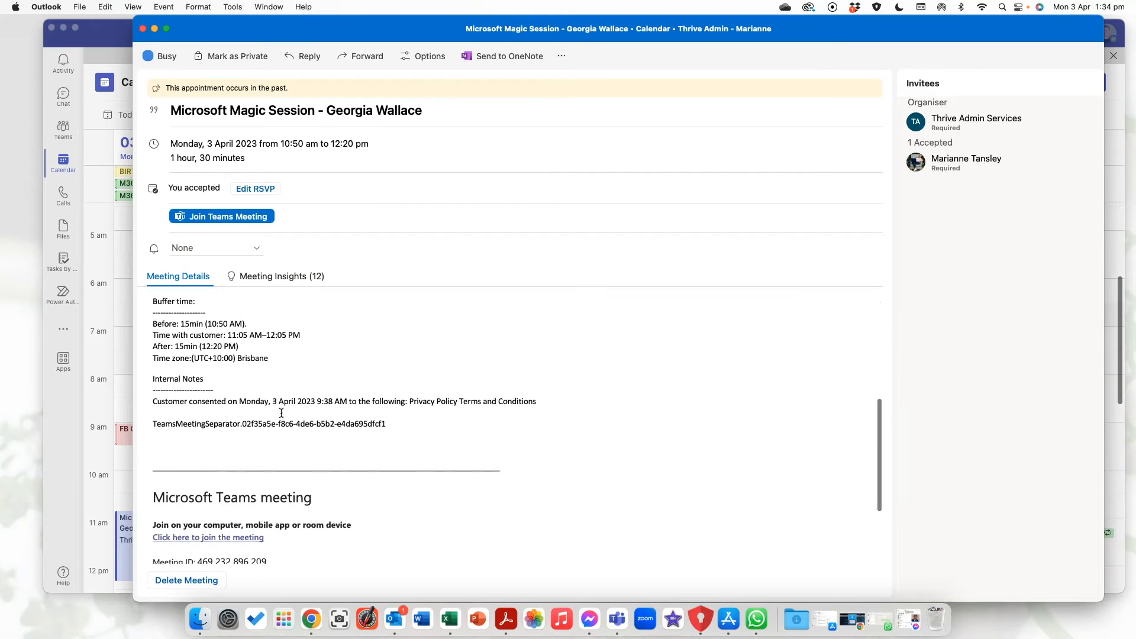
{"action": "scroll", "scroll_direction": "down", "scroll_amount": 3}
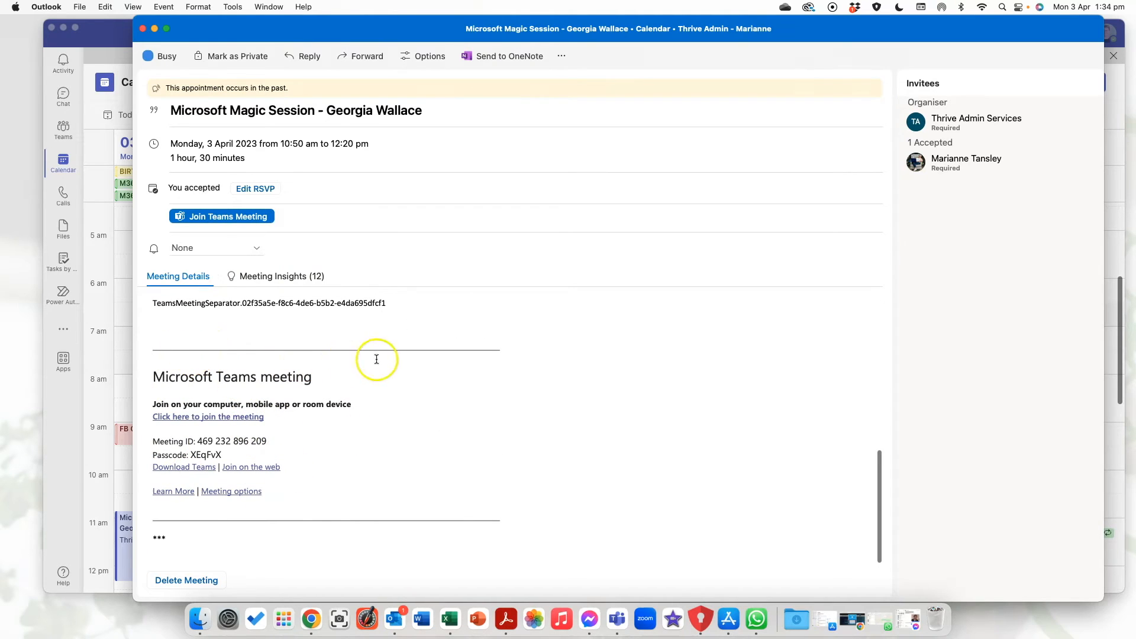
{"action": "mouse_move", "coordinate": [208, 410]}
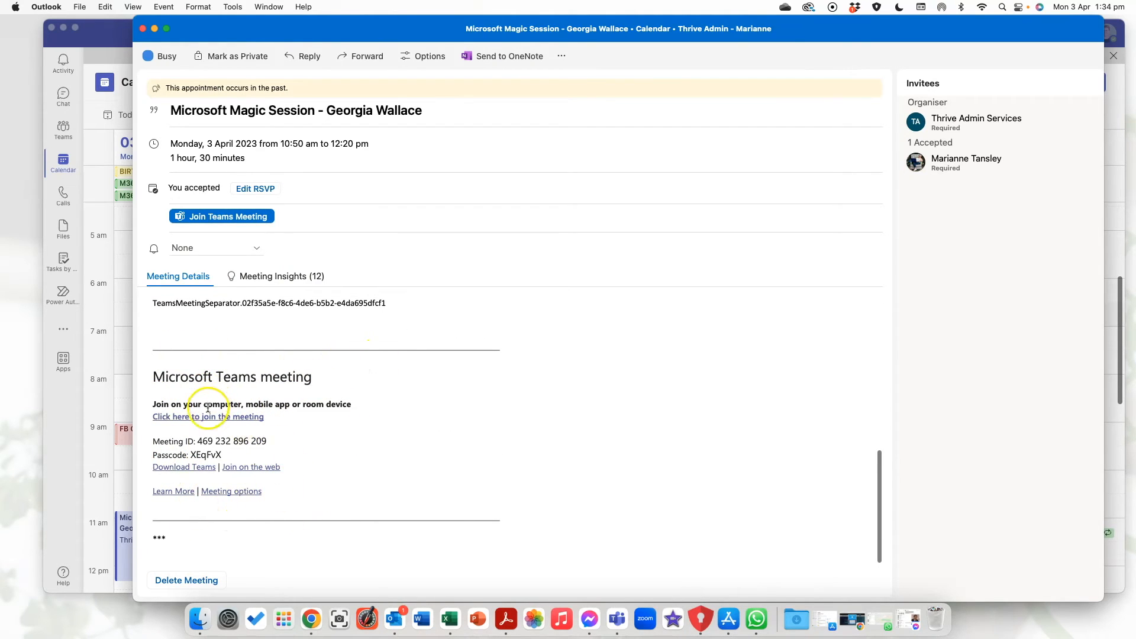
{"action": "mouse_move", "coordinate": [208, 416]}
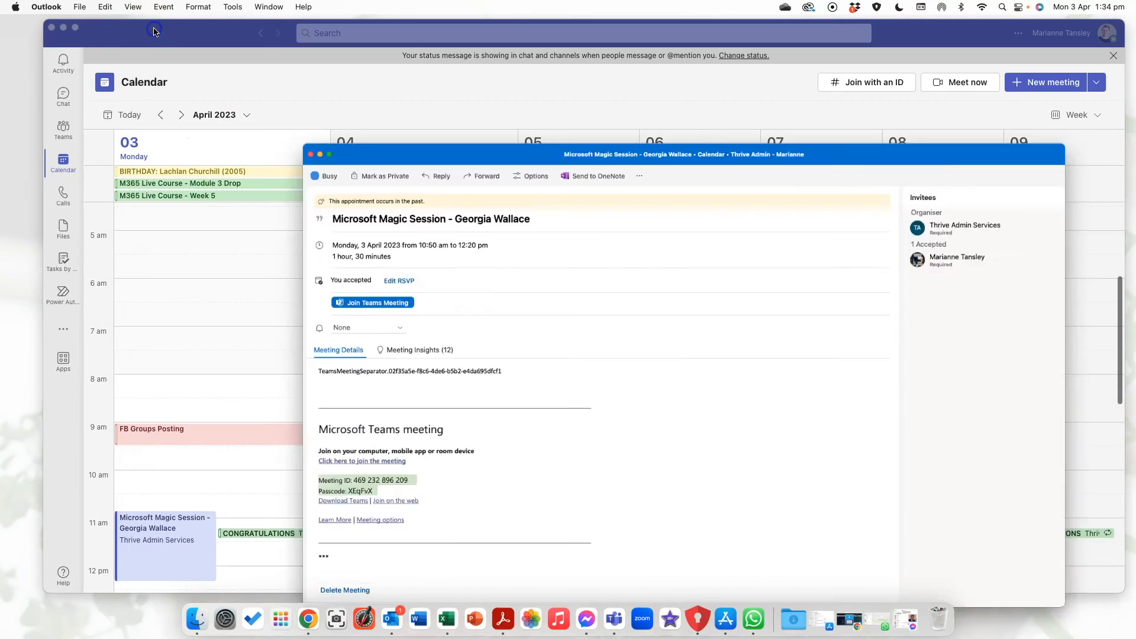
- Bring Teams forward and return from Teams to the 3–9 April calendar week
{"action": "left_click", "coordinate": [312, 153]}
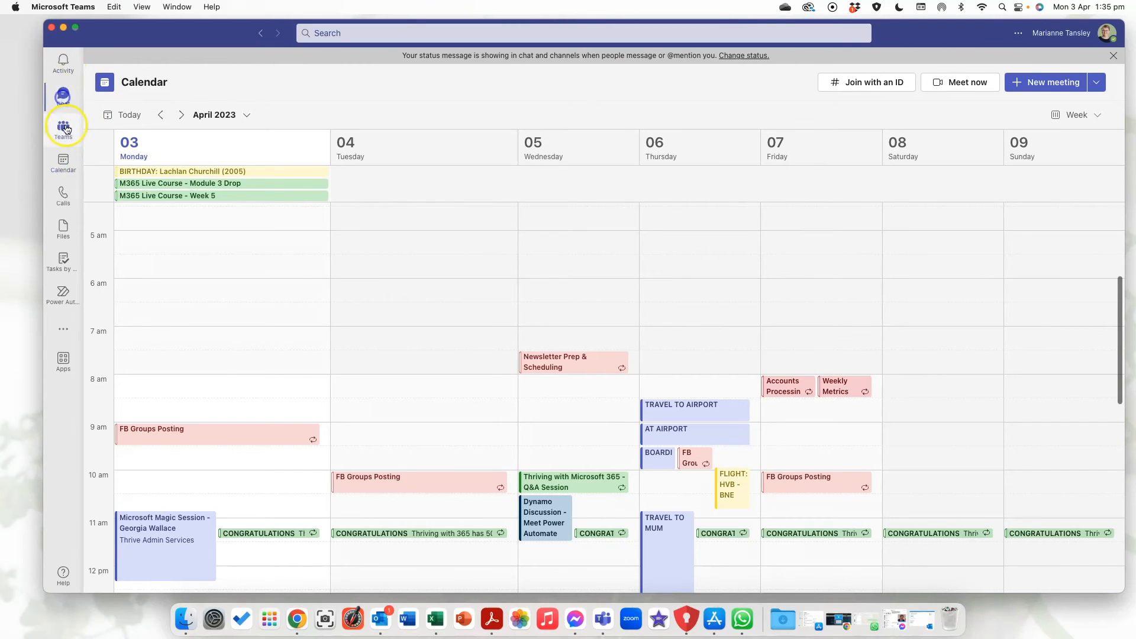
{"action": "left_click", "coordinate": [64, 127]}
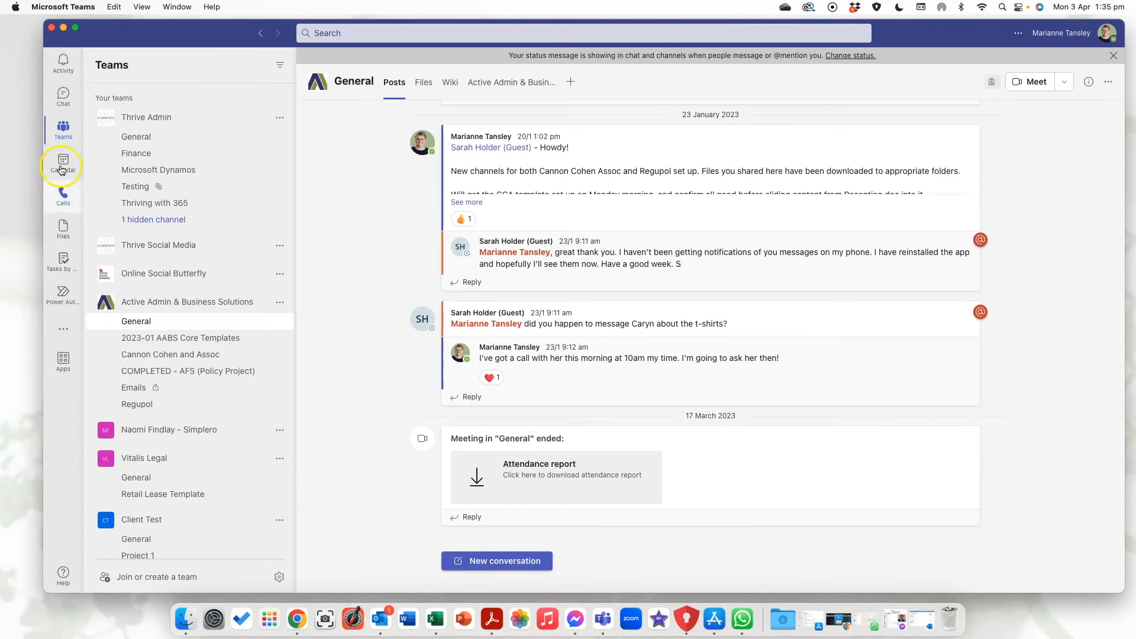
{"action": "left_click", "coordinate": [62, 163]}
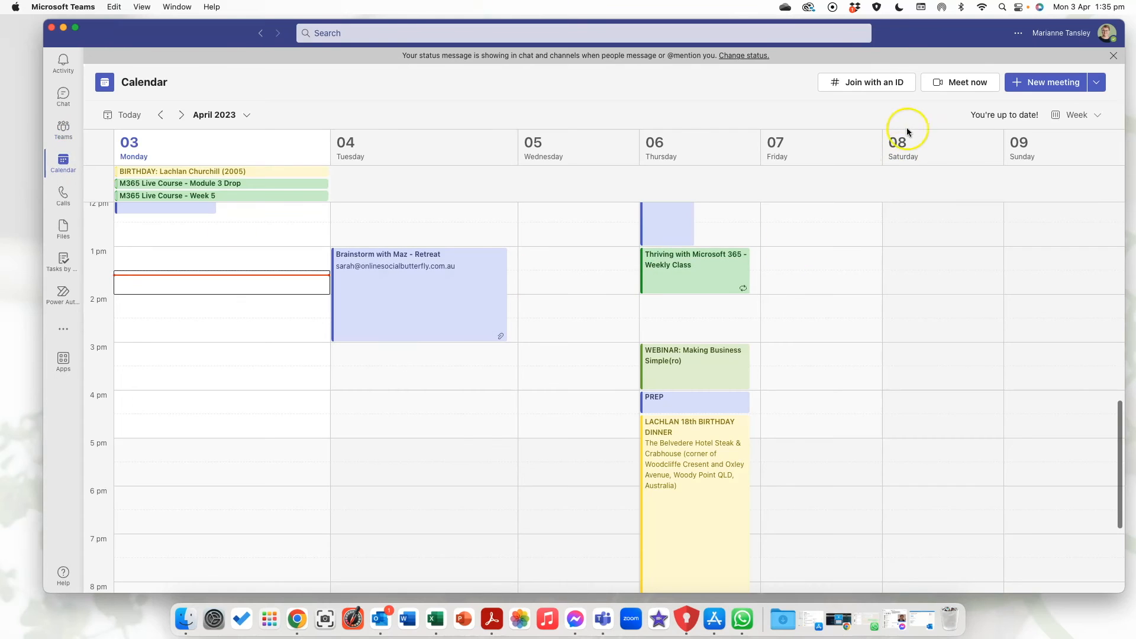
{"action": "mouse_move", "coordinate": [509, 75]}
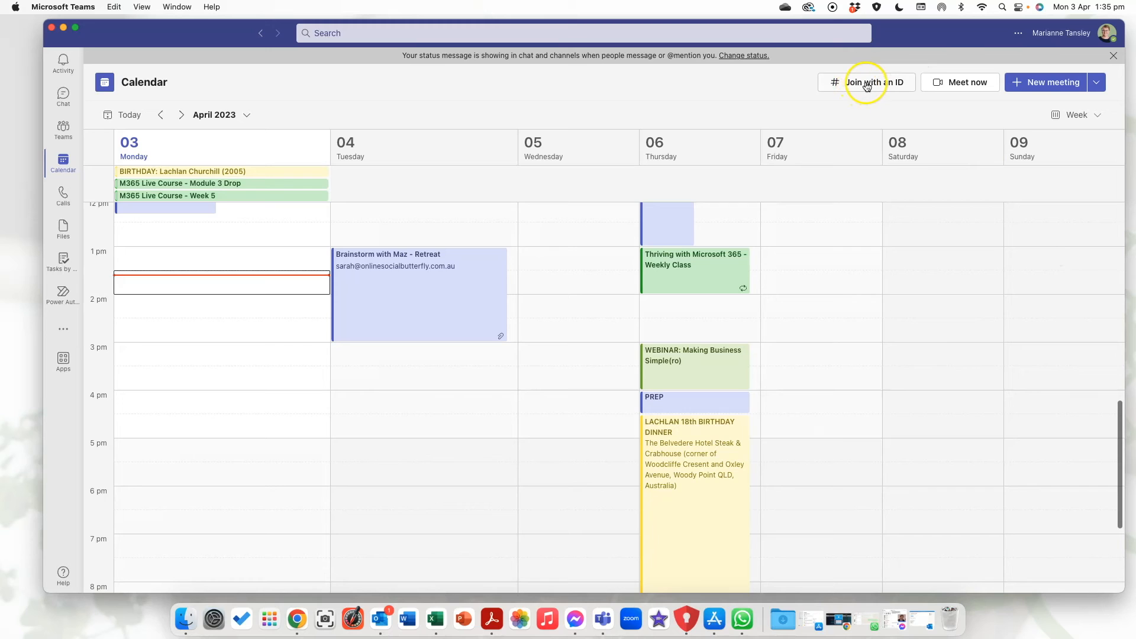
- Open the Join with an ID form, check the Outlook appointment, and return to the form
{"action": "left_click", "coordinate": [866, 81]}
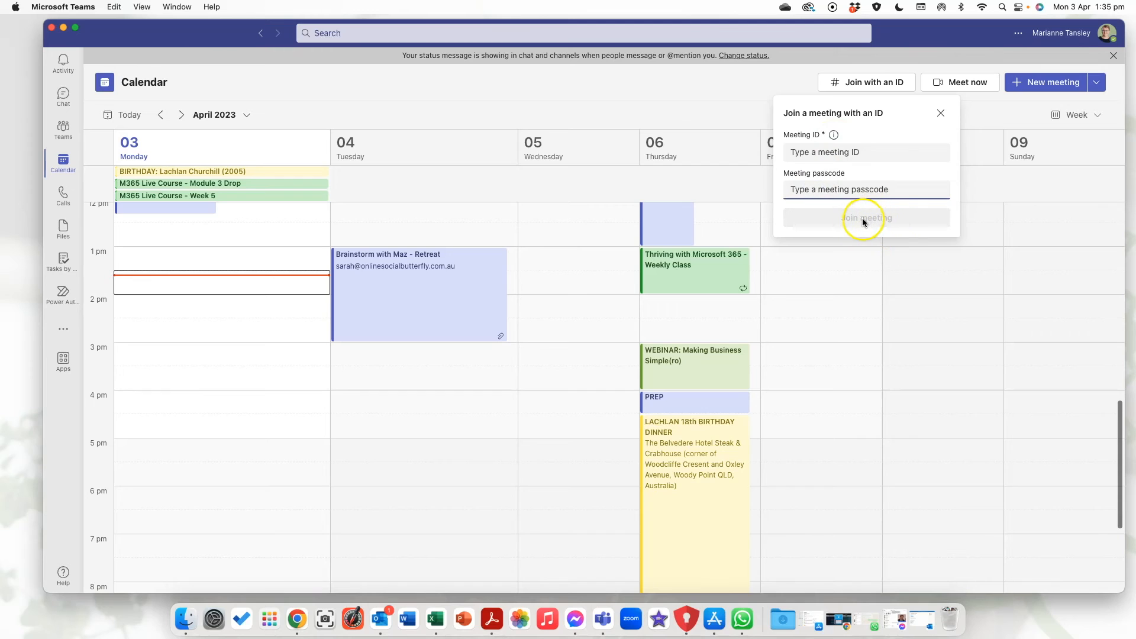
{"action": "left_click", "coordinate": [866, 152]}
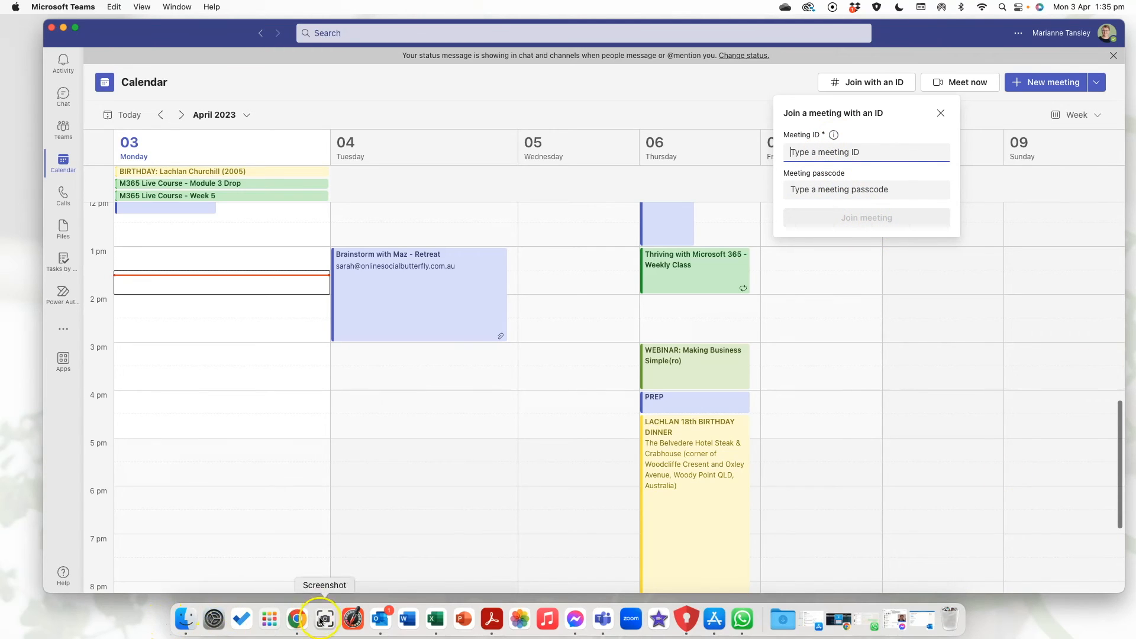
{"action": "right_click", "coordinate": [380, 618]}
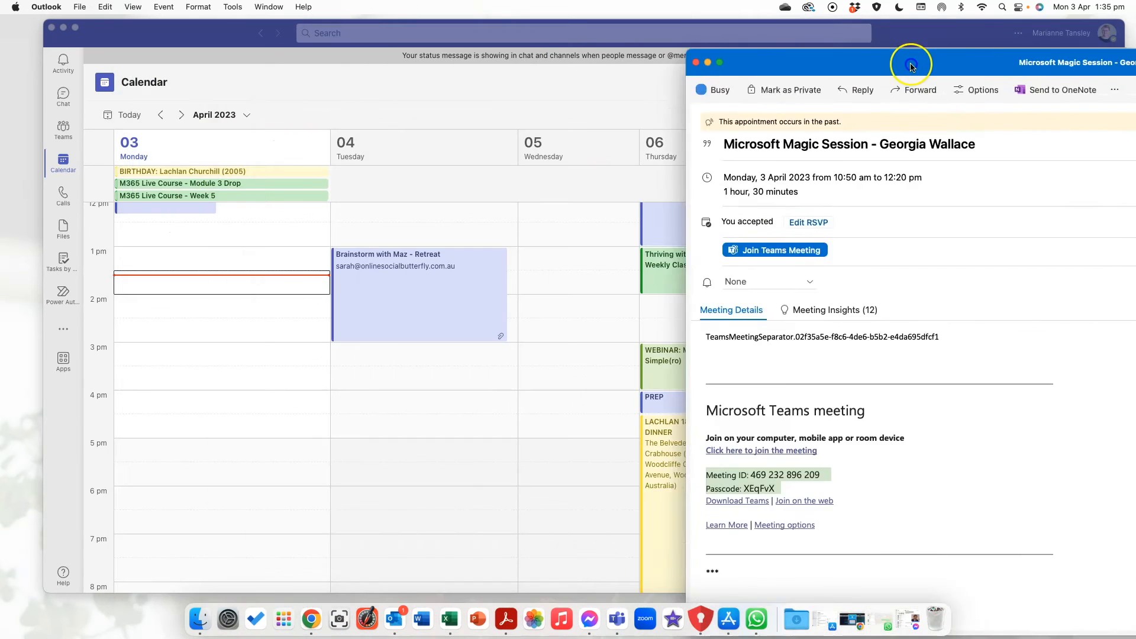
{"action": "left_click", "coordinate": [866, 81]}
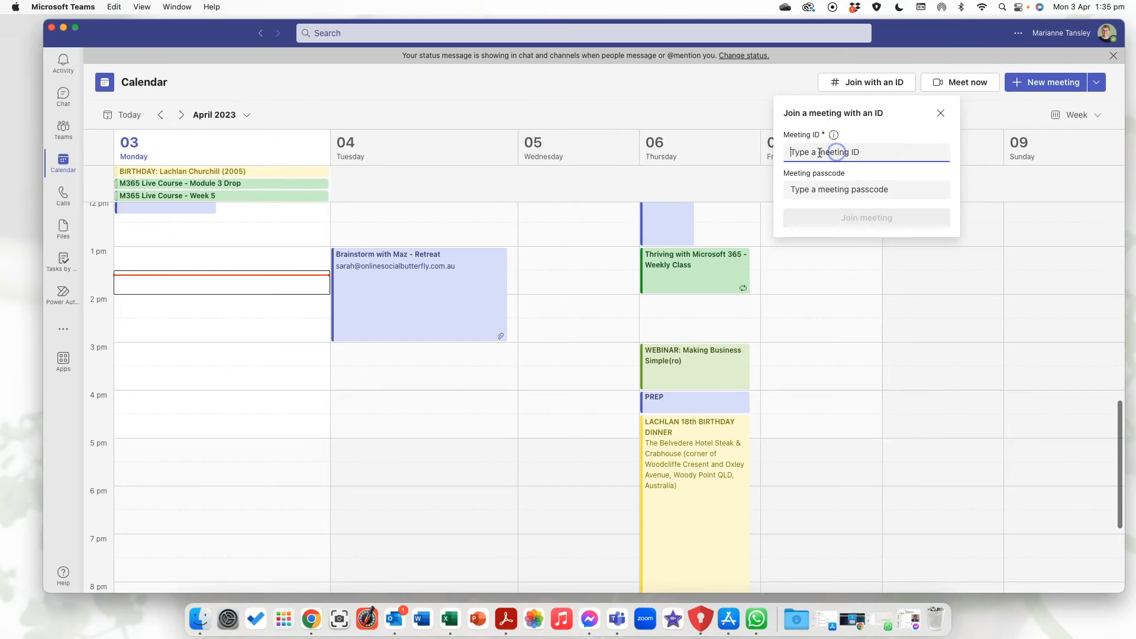
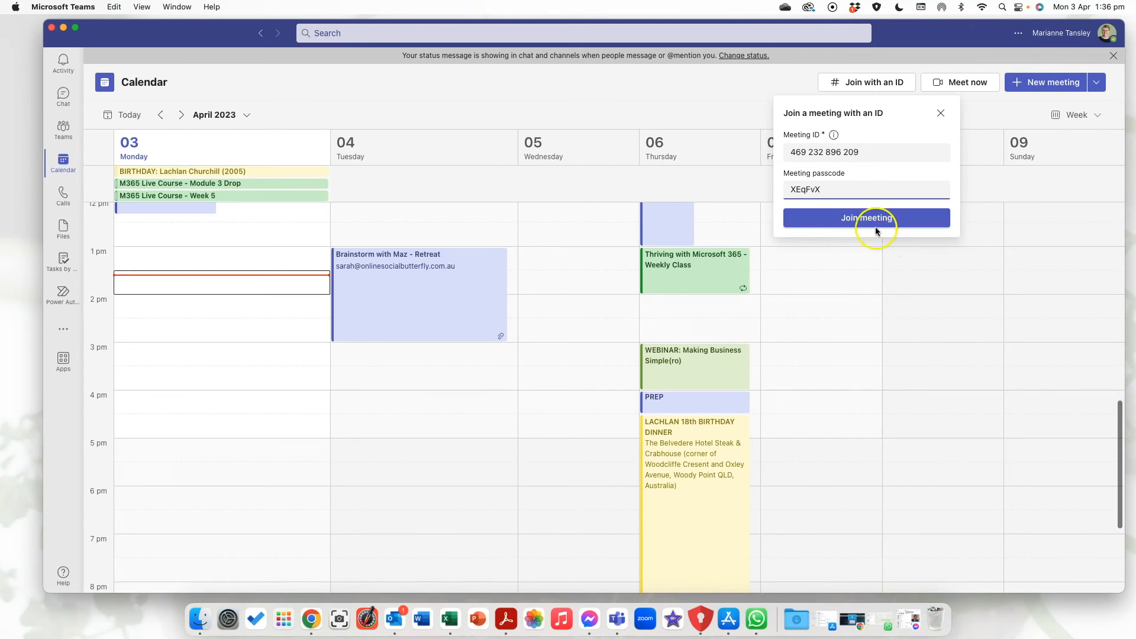
- Submit the entered meeting ID and passcode to join the Microsoft Magic Session
{"action": "left_click", "coordinate": [866, 217]}
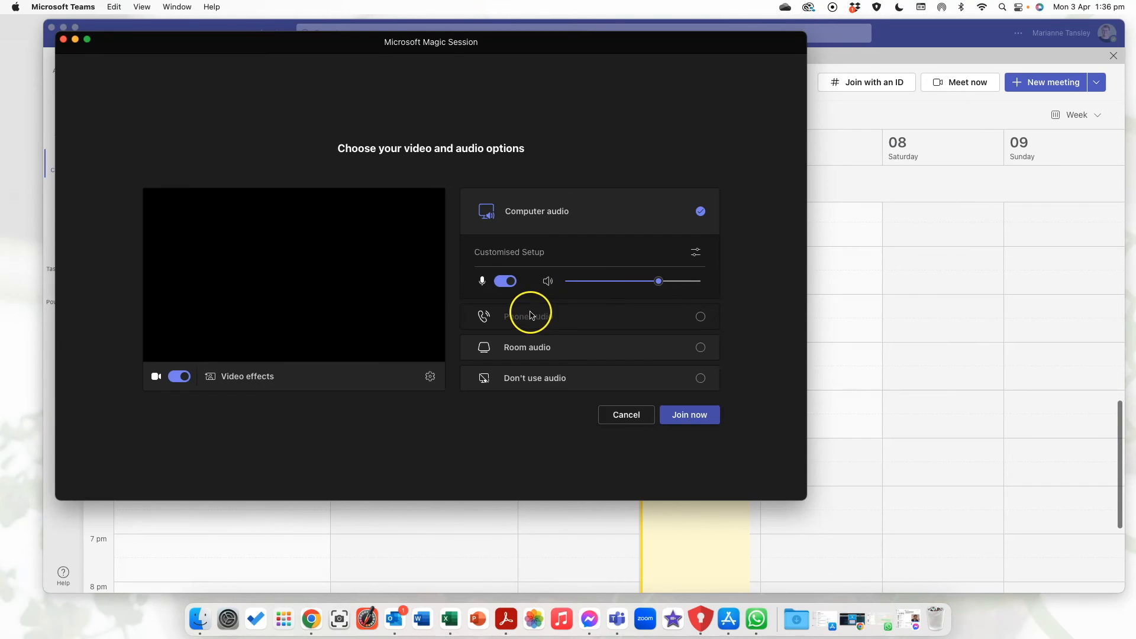
{"action": "mouse_move", "coordinate": [439, 154]}
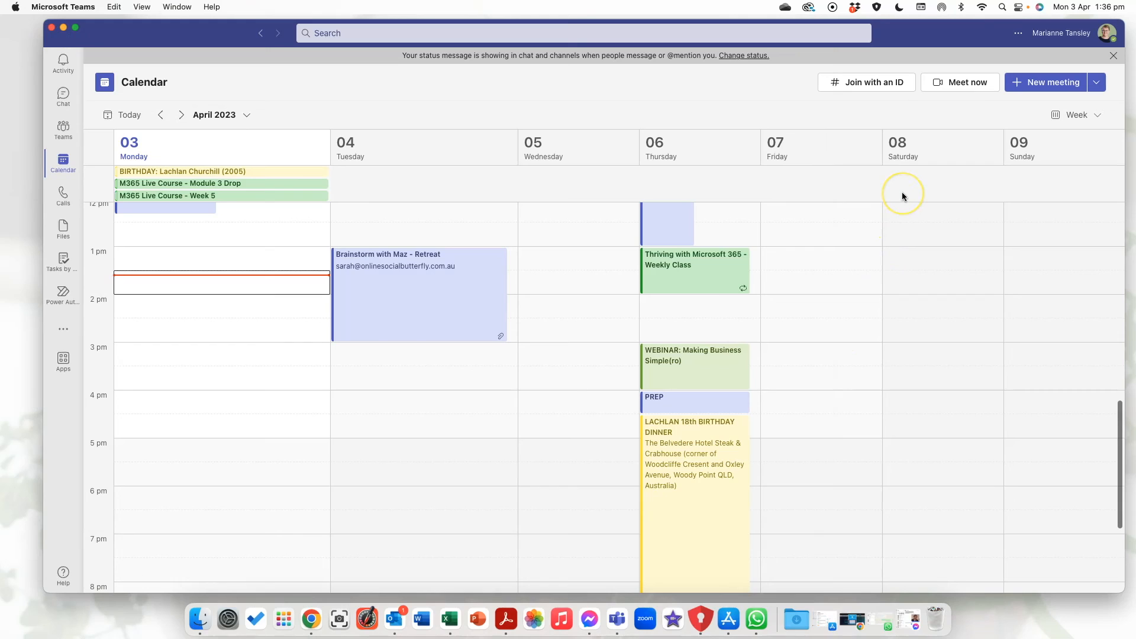
{"action": "mouse_move", "coordinate": [903, 196]}
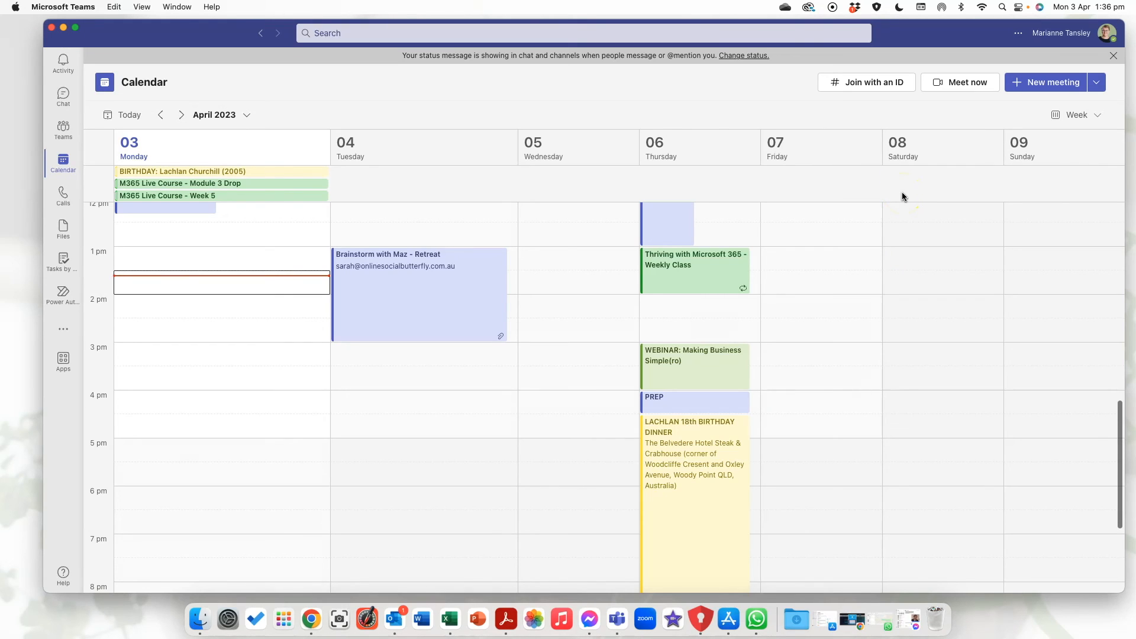